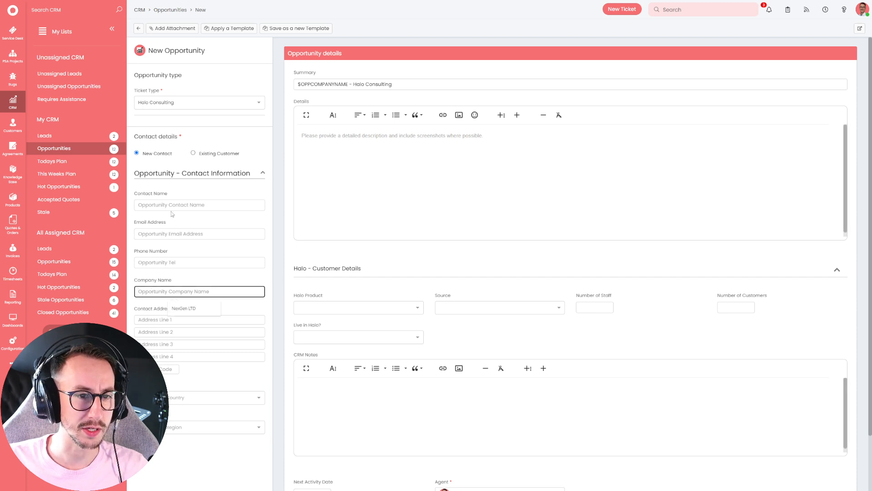
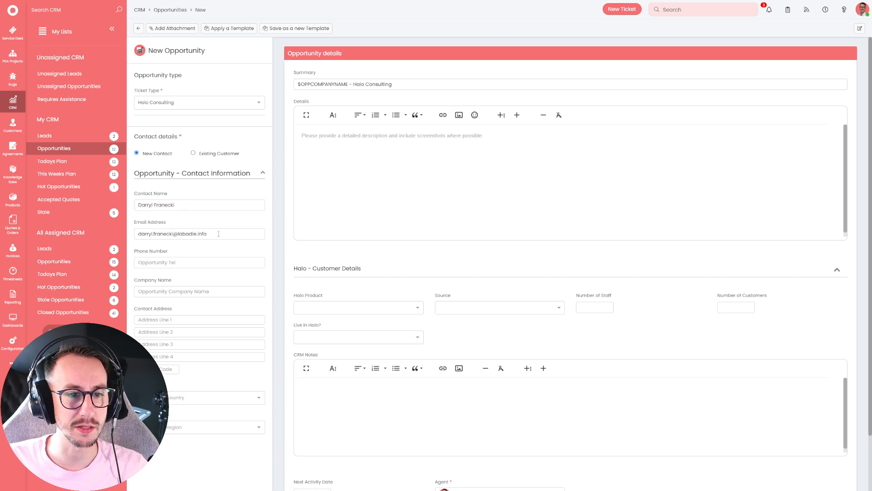
{"action": "left_click", "coordinate": [199, 233]}
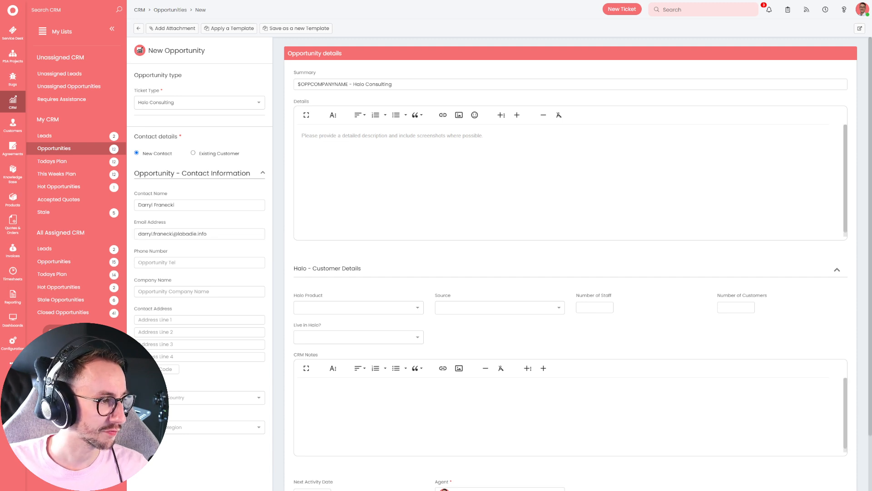
{"action": "type", "text": "White-Predovic"}
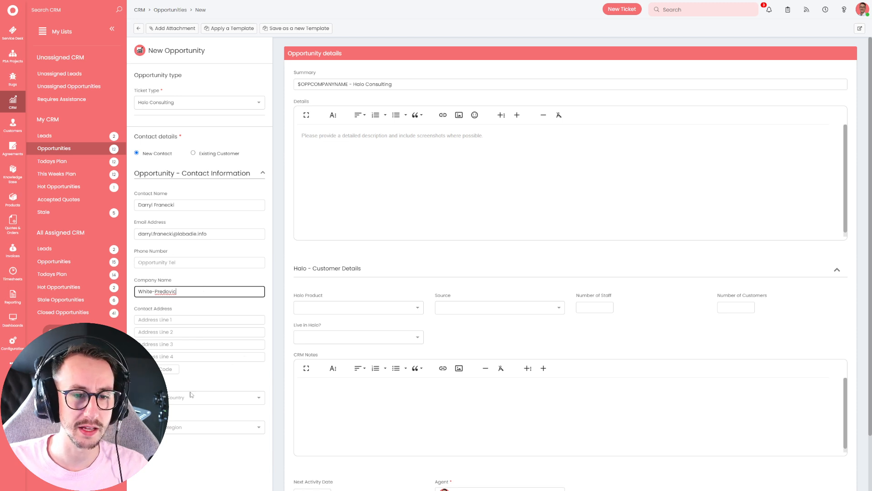
Add details: 'This customer wants to know more about our Onboarding Services'
{"action": "left_click", "coordinate": [199, 397]}
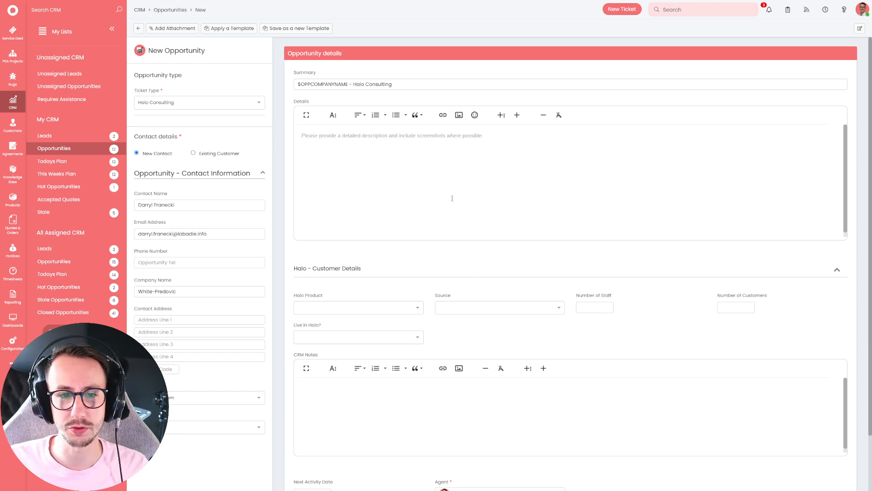
{"action": "type", "text": "Thi"}
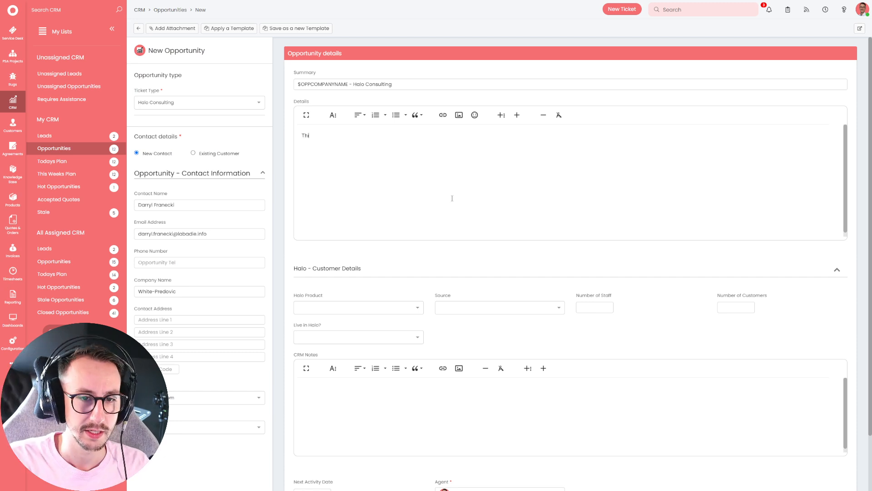
{"action": "type", "text": "his customer wants to"}
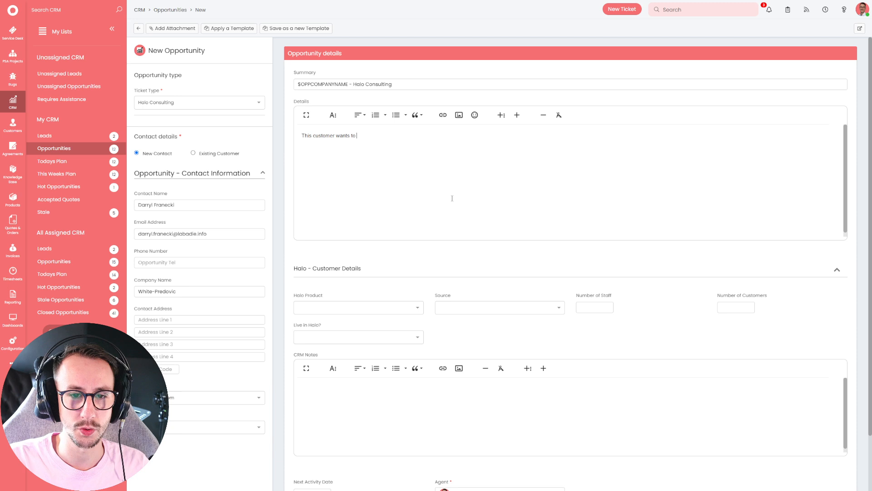
{"action": "type", "text": "know more about our"}
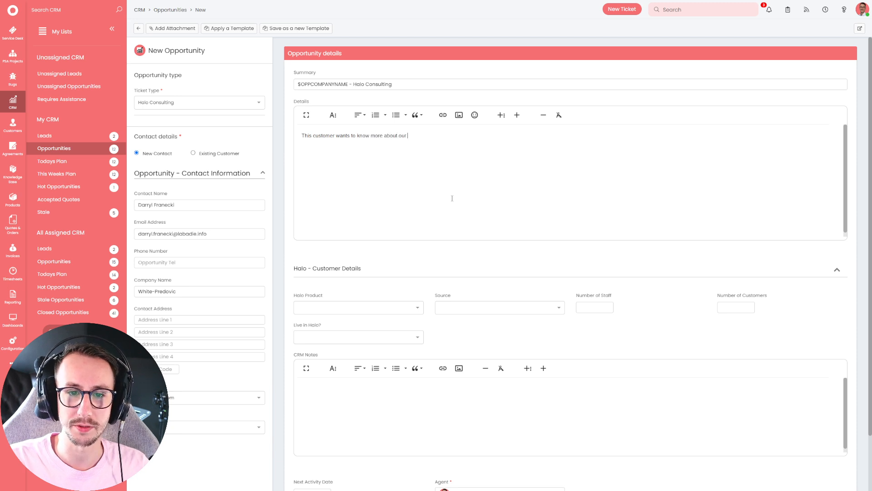
{"action": "type", "text": "Onboarding Service"}
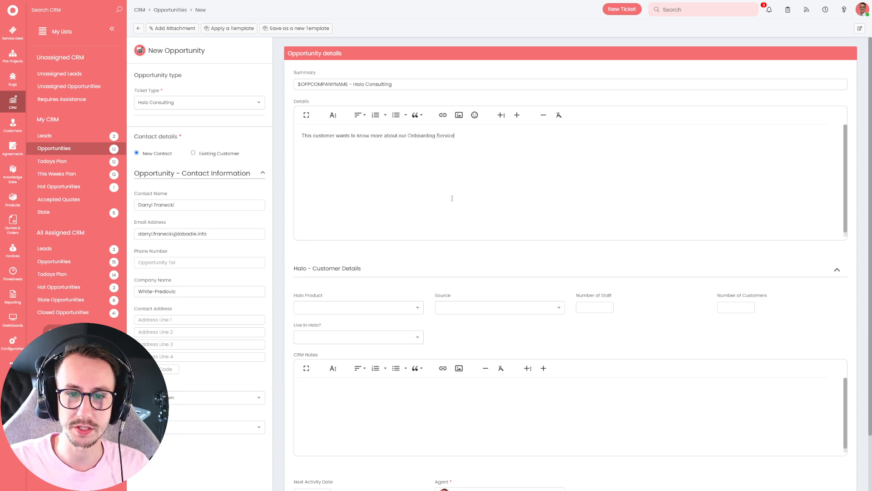
{"action": "type", "text": "s"}
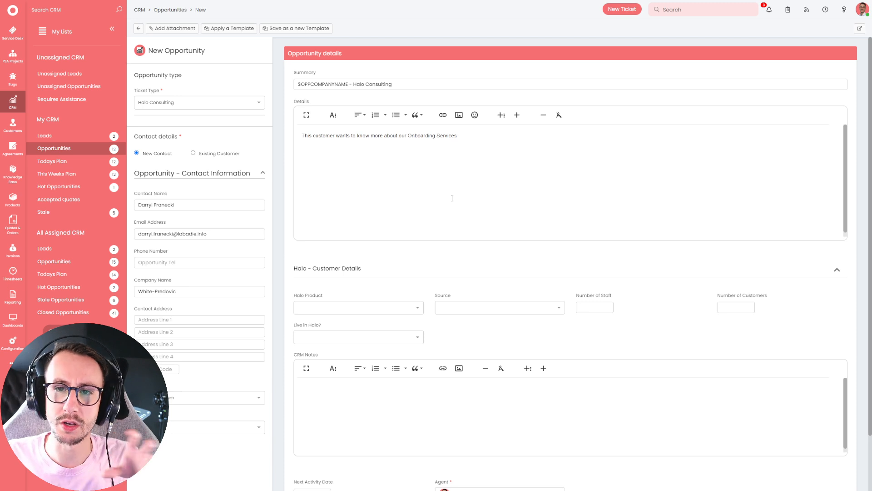
Set the next activity date to 10 October 2023
{"action": "scroll", "scroll_direction": "down", "scroll_amount": 3}
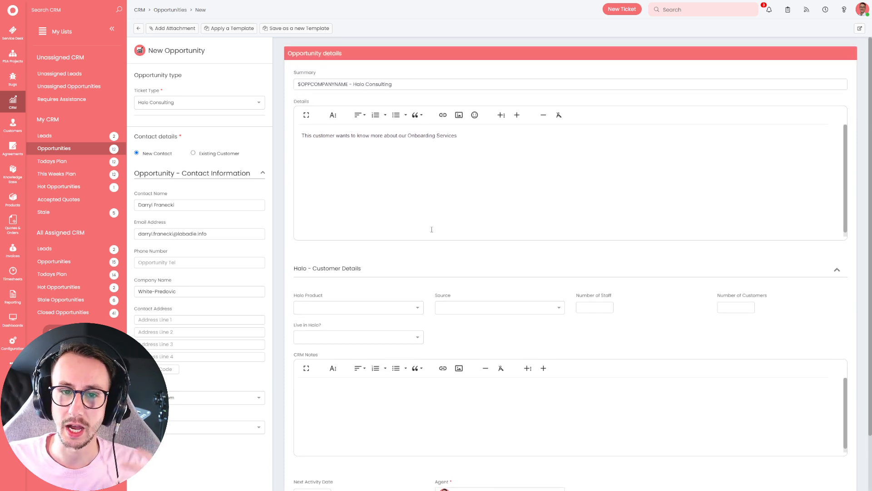
{"action": "scroll", "scroll_direction": "down", "scroll_amount": 3}
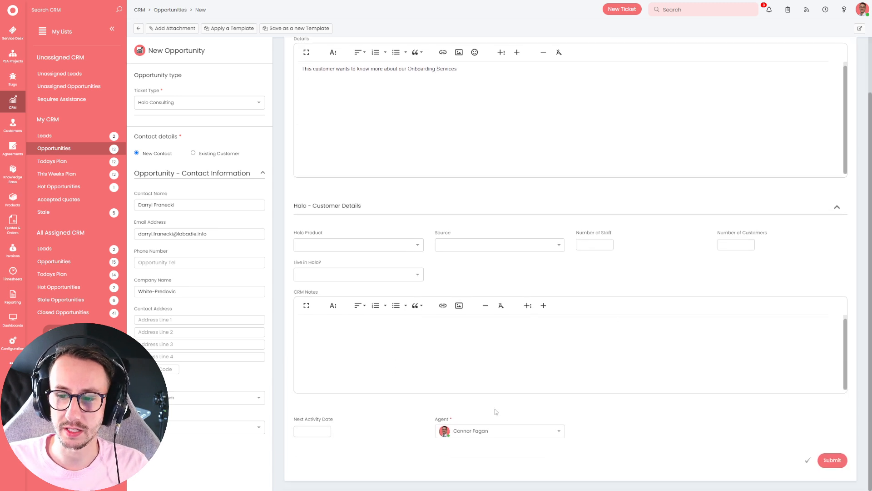
{"action": "left_click", "coordinate": [311, 430]}
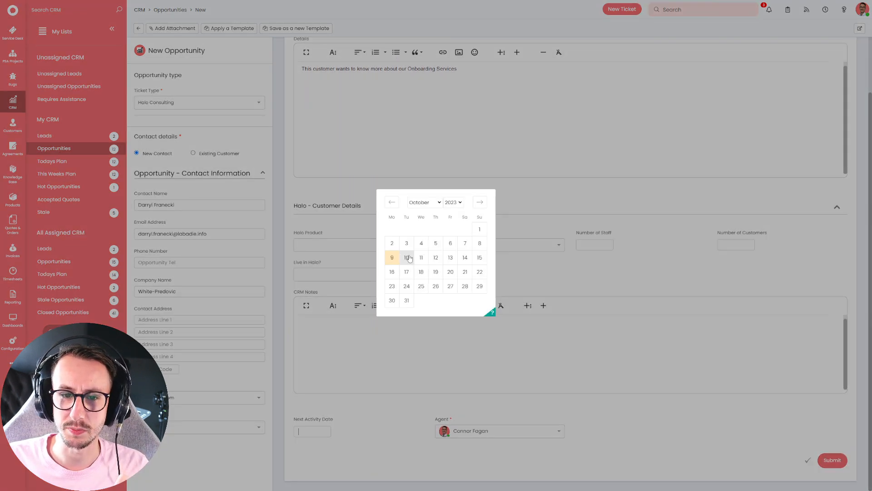
{"action": "left_click", "coordinate": [407, 257]}
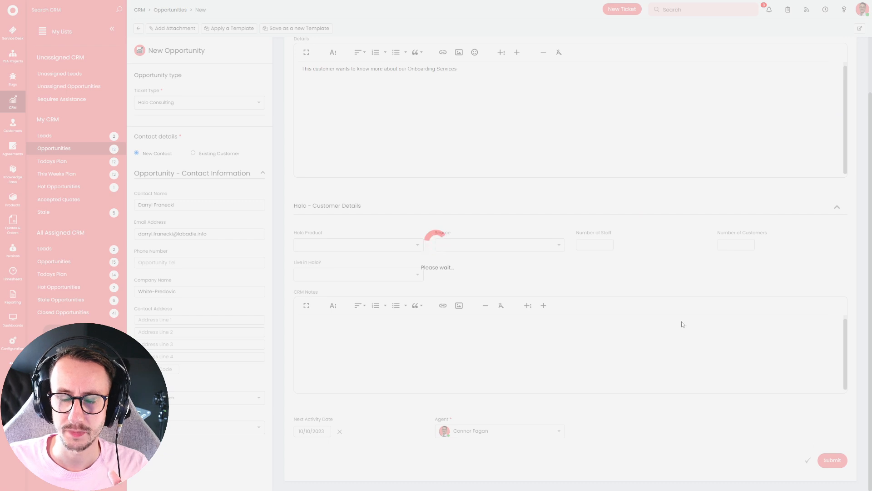
Submit the opportunity, start Design Offering and list the Halo product choices
{"action": "left_click", "coordinate": [831, 460]}
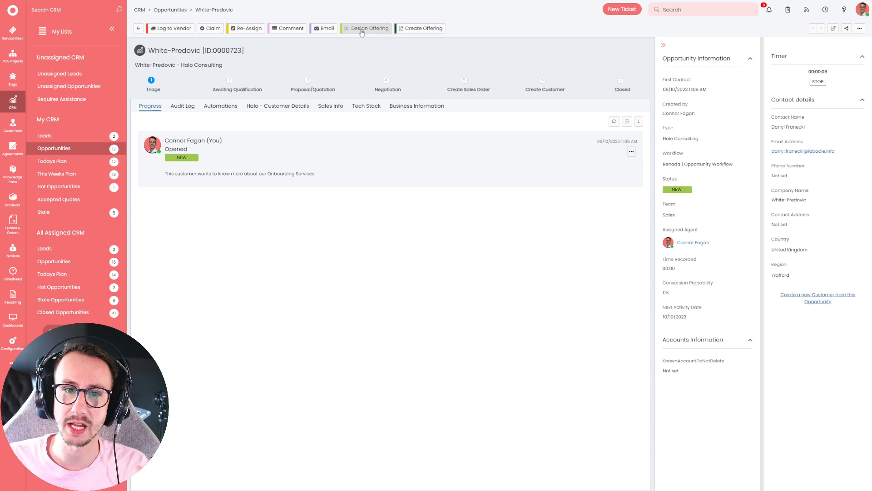
{"action": "left_click", "coordinate": [366, 29]}
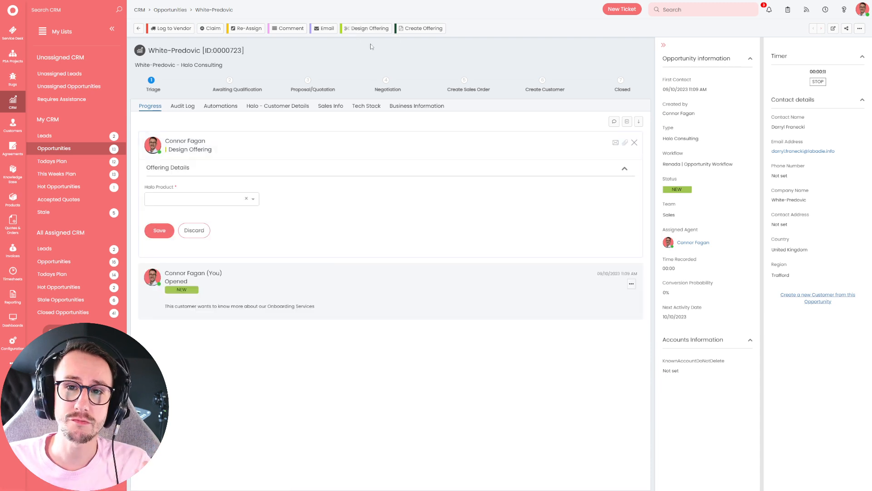
{"action": "mouse_move", "coordinate": [366, 198]}
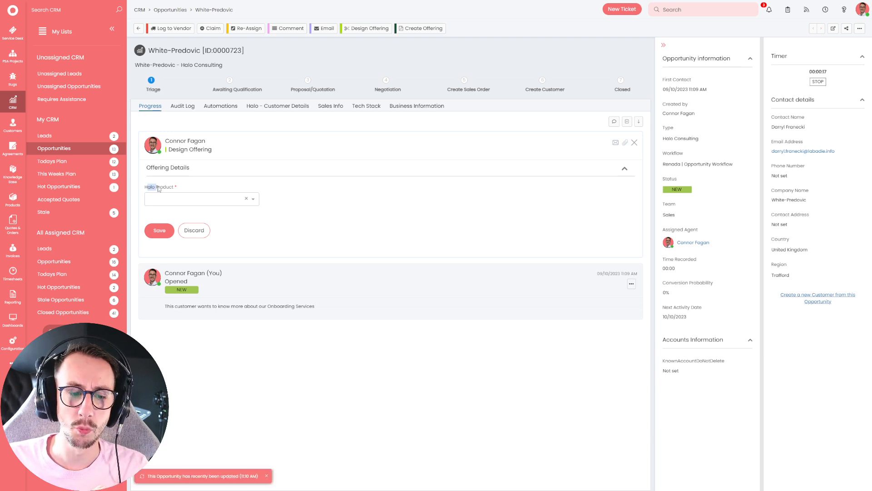
{"action": "left_click", "coordinate": [200, 199]}
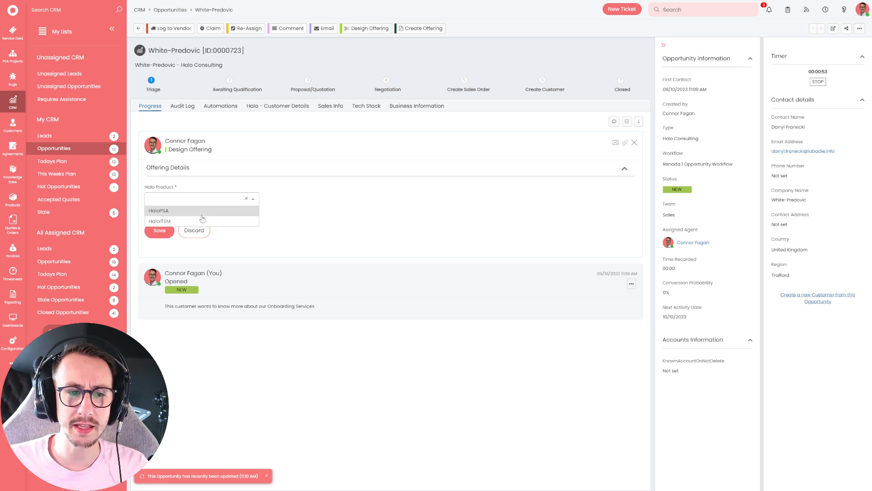
Choose the HaloPSA product in GBP with a £3150 accelerate cost
{"action": "left_click", "coordinate": [158, 210]}
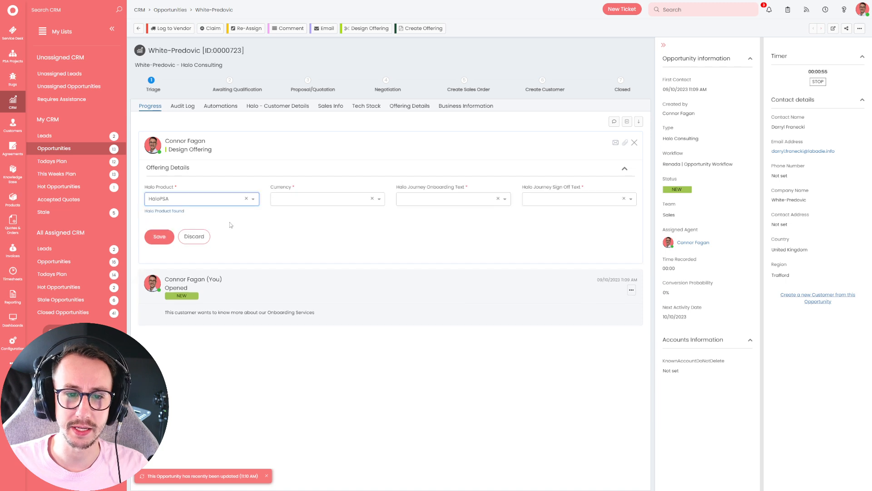
{"action": "left_click", "coordinate": [327, 199]}
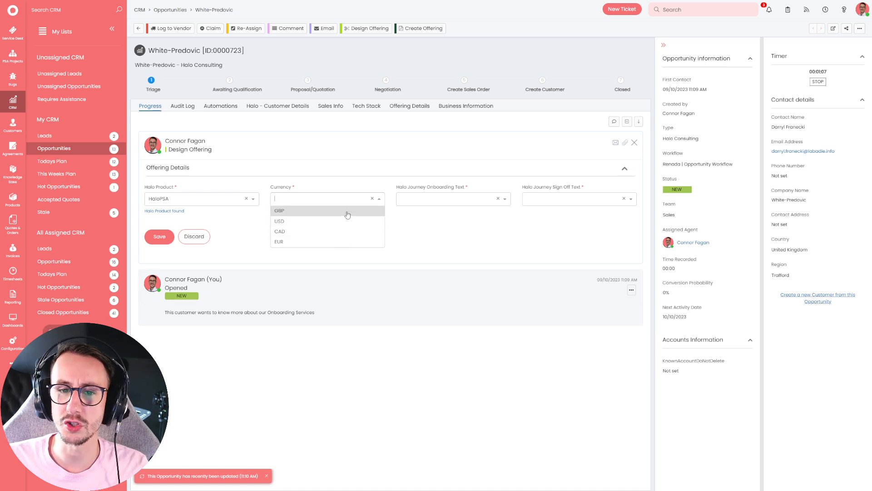
{"action": "left_click", "coordinate": [279, 209]}
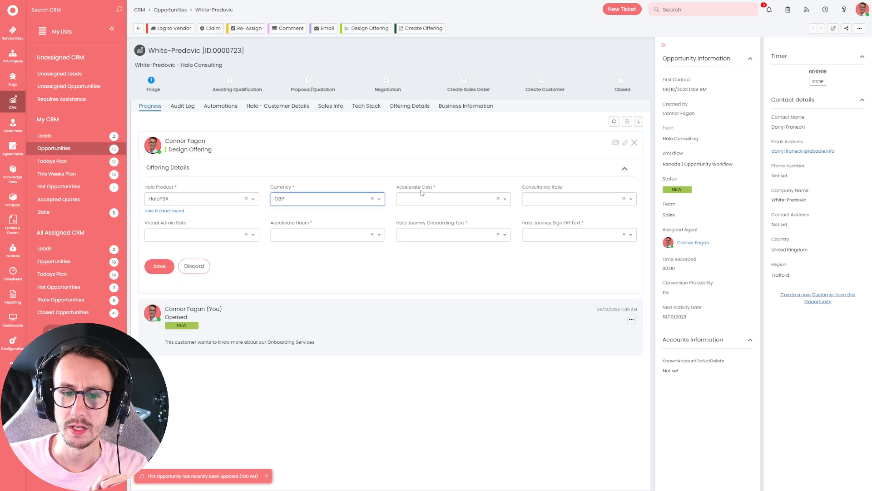
{"action": "left_click", "coordinate": [450, 199]}
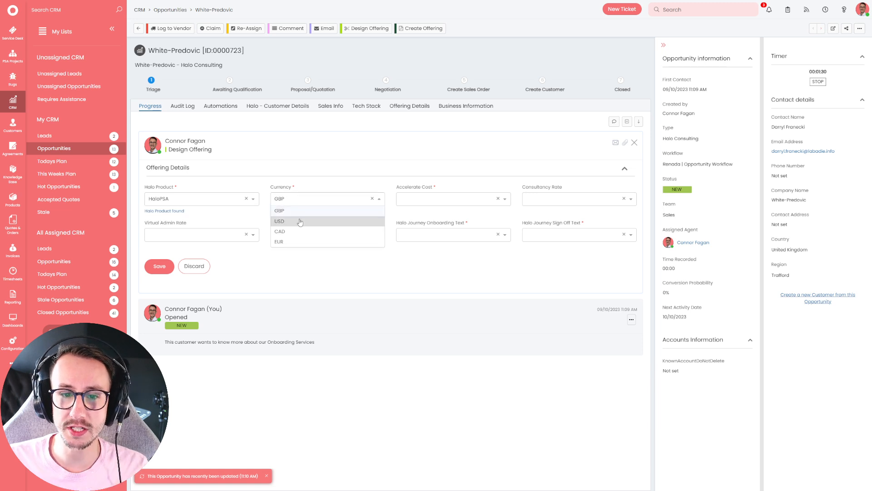
{"action": "left_click", "coordinate": [280, 220]}
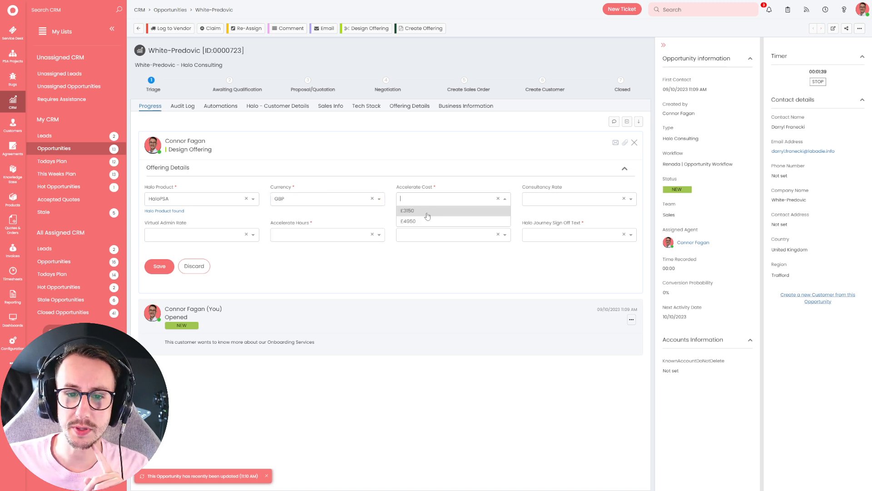
{"action": "left_click", "coordinate": [407, 210]}
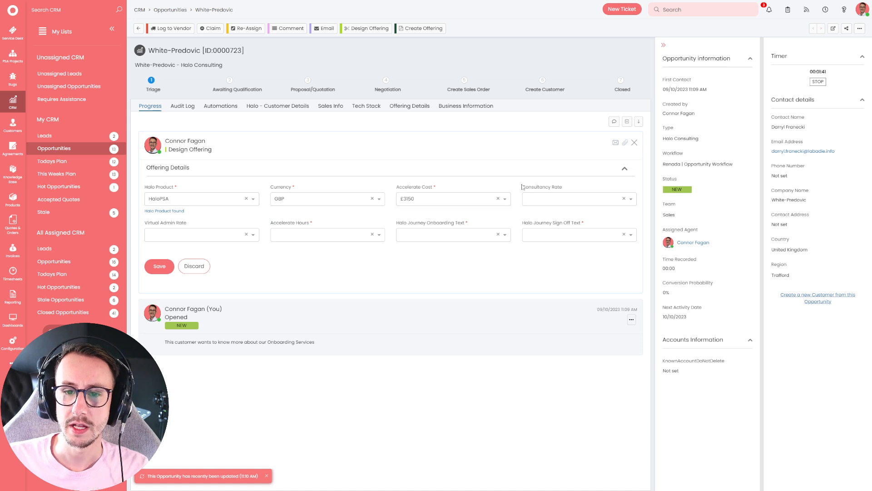
Set £250 consultancy, £200 virtual admin rates and 15-Hour accelerate hours
{"action": "left_click", "coordinate": [578, 199]}
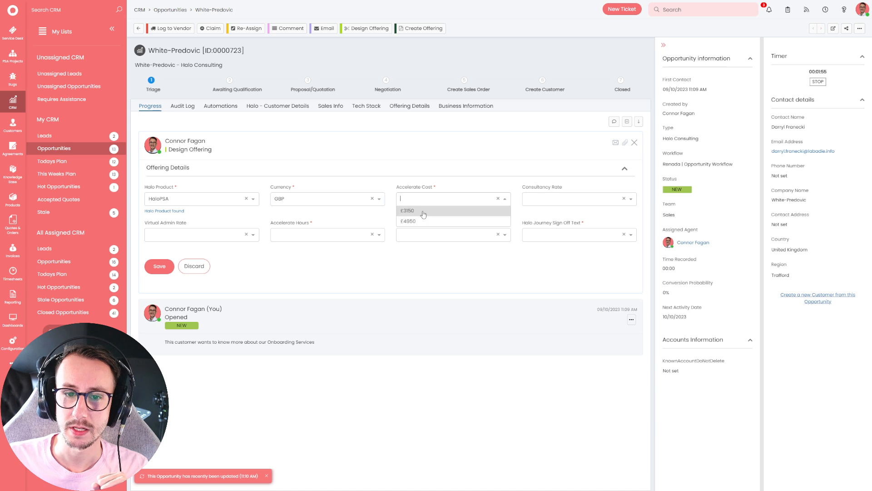
{"action": "left_click", "coordinate": [407, 210]}
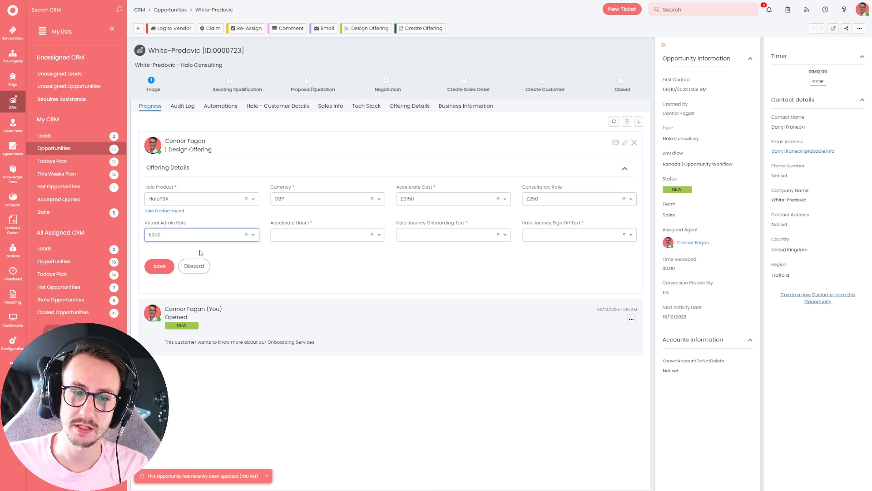
{"action": "left_click", "coordinate": [325, 234]}
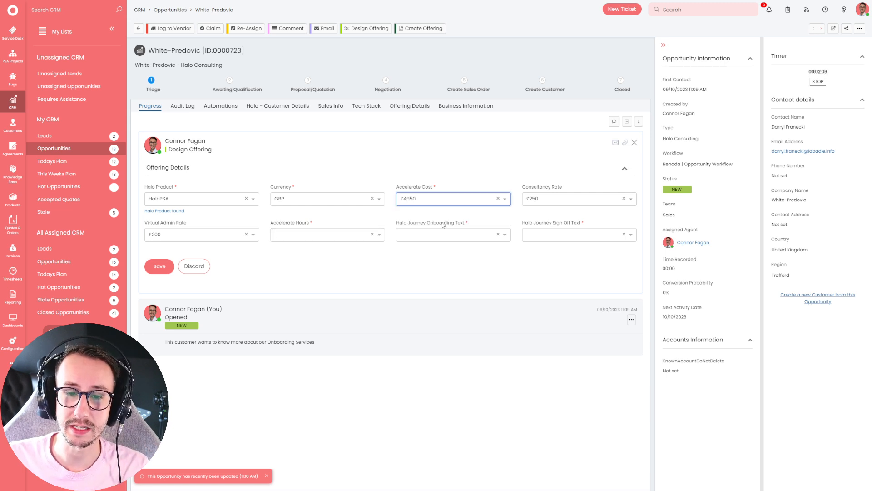
{"action": "left_click", "coordinate": [322, 234]}
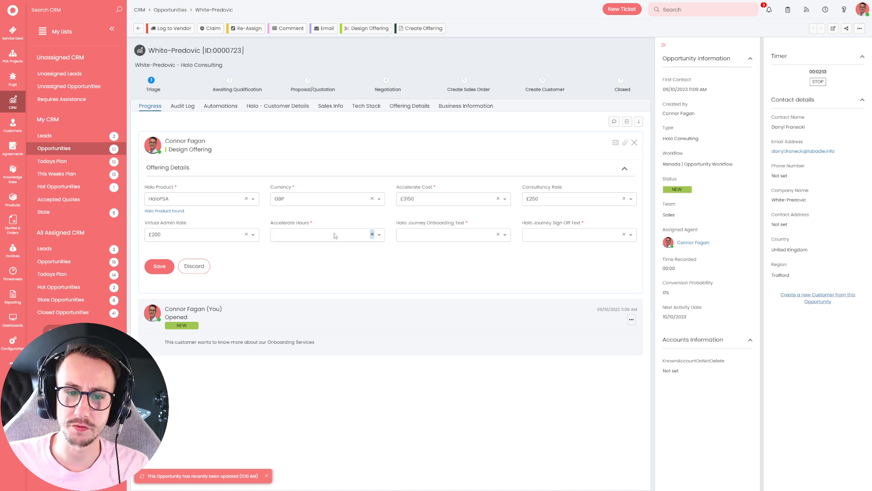
{"action": "left_click", "coordinate": [327, 234]}
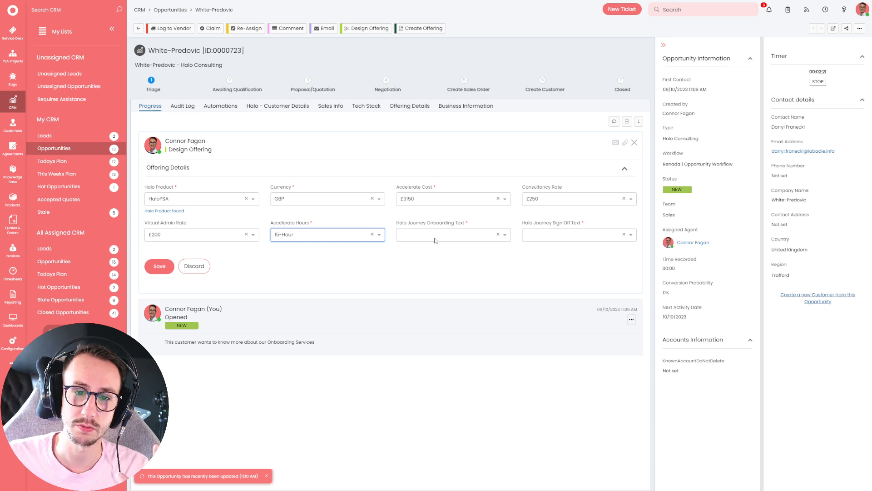
Select the Halo Journey onboarding text and sign-off text for the HaloPSA offering
{"action": "left_click", "coordinate": [578, 234]}
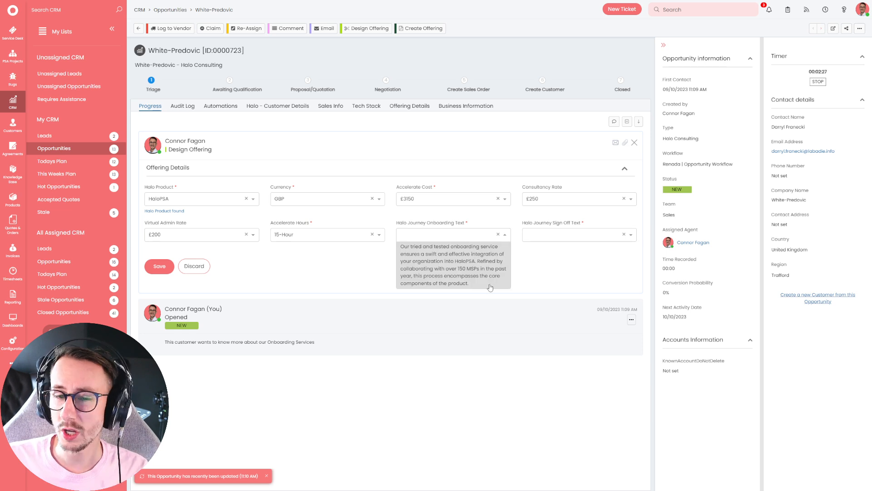
{"action": "mouse_move", "coordinate": [425, 274]}
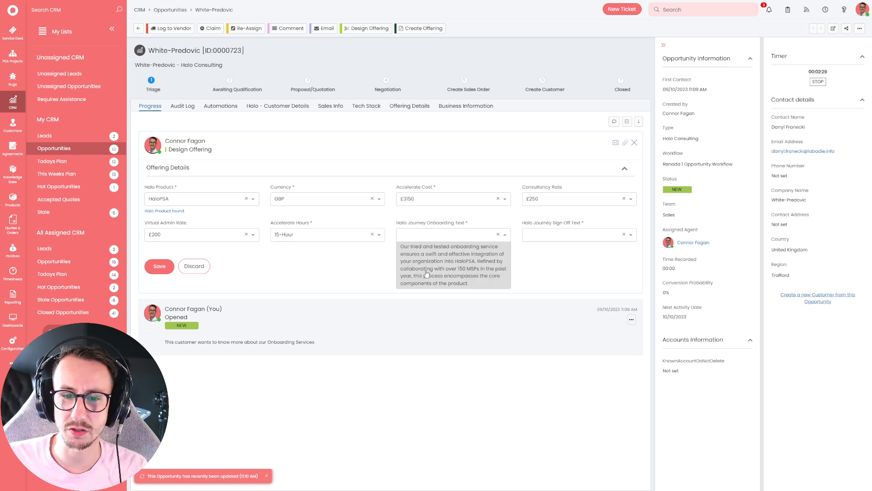
{"action": "left_click", "coordinate": [451, 235]}
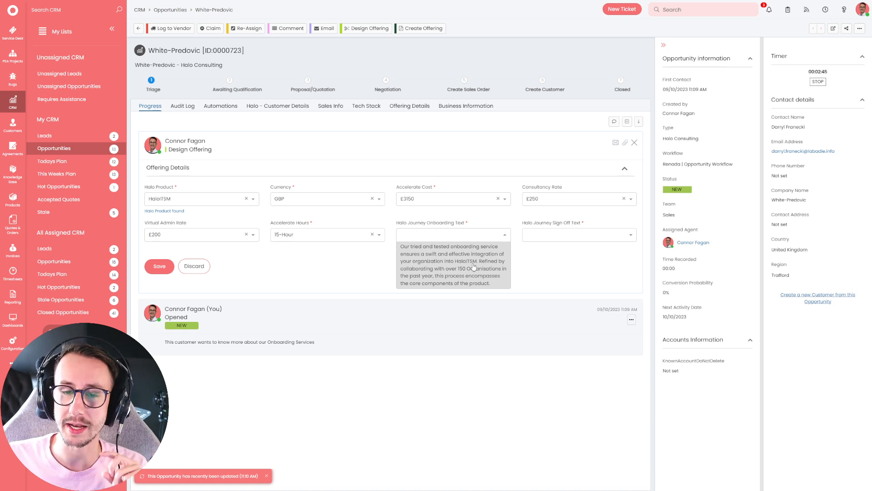
{"action": "left_click", "coordinate": [451, 234]}
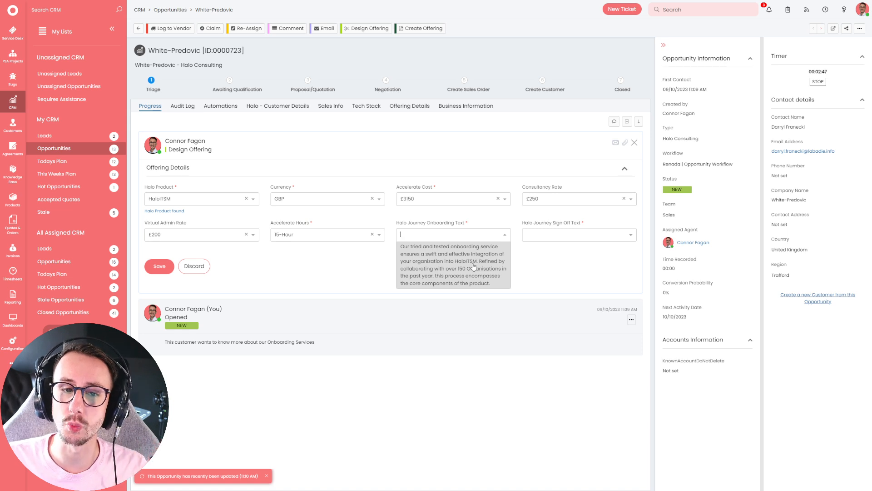
{"action": "mouse_move", "coordinate": [380, 243]}
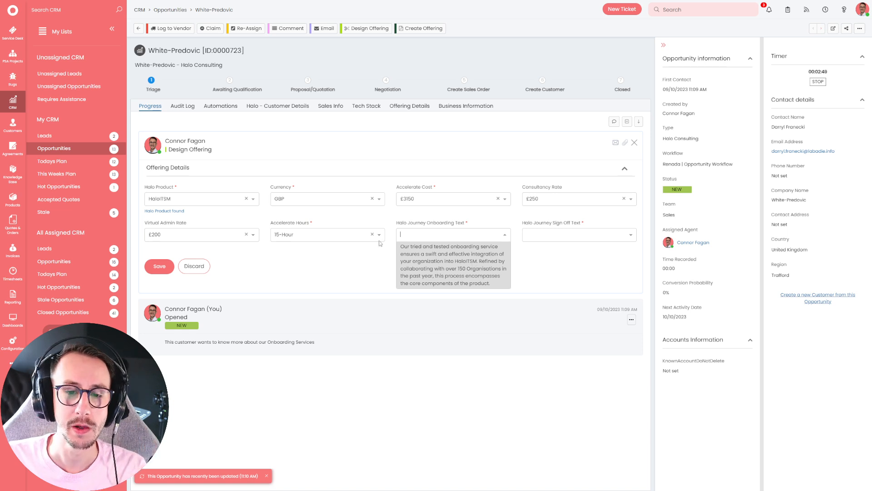
{"action": "left_click", "coordinate": [200, 199]}
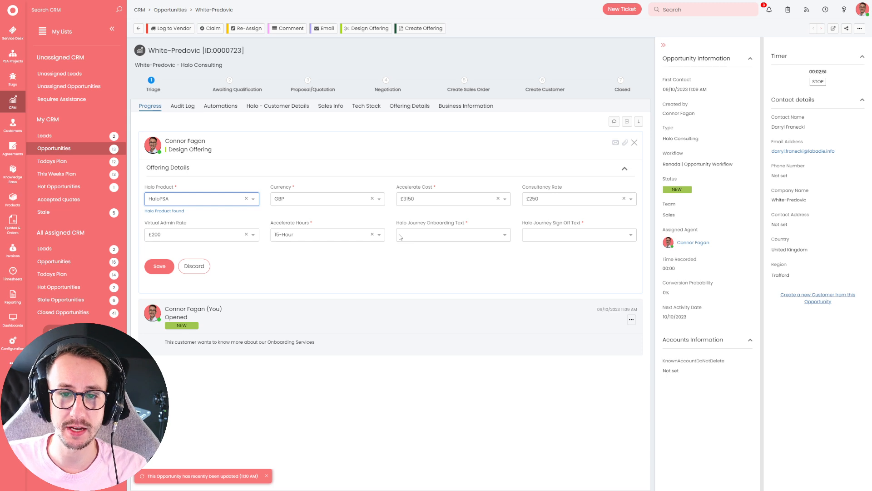
{"action": "mouse_move", "coordinate": [413, 236]}
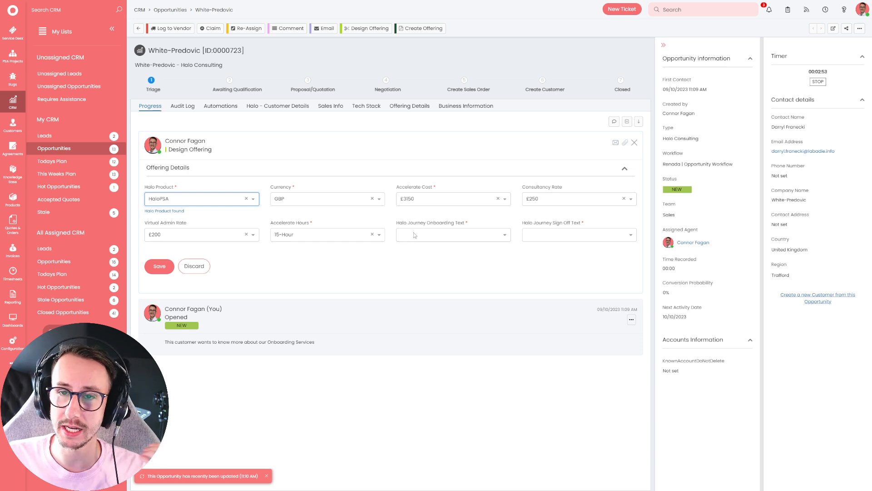
{"action": "left_click", "coordinate": [452, 234]}
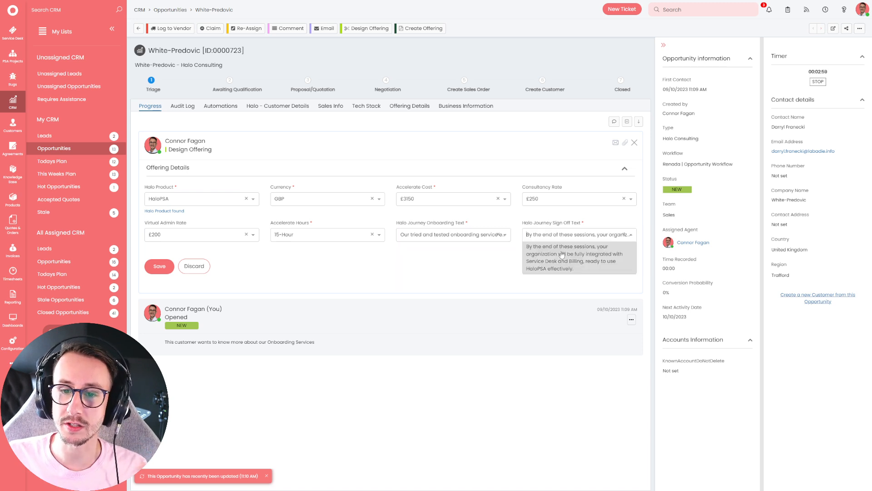
{"action": "left_click", "coordinate": [158, 265]}
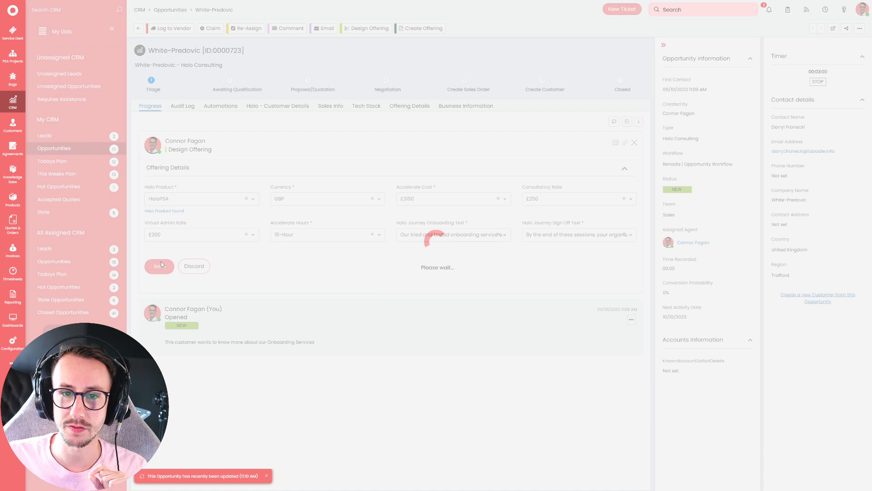
Save the design offering and view the offering details showing £3150 and 15-Hour
{"action": "left_click", "coordinate": [159, 266]}
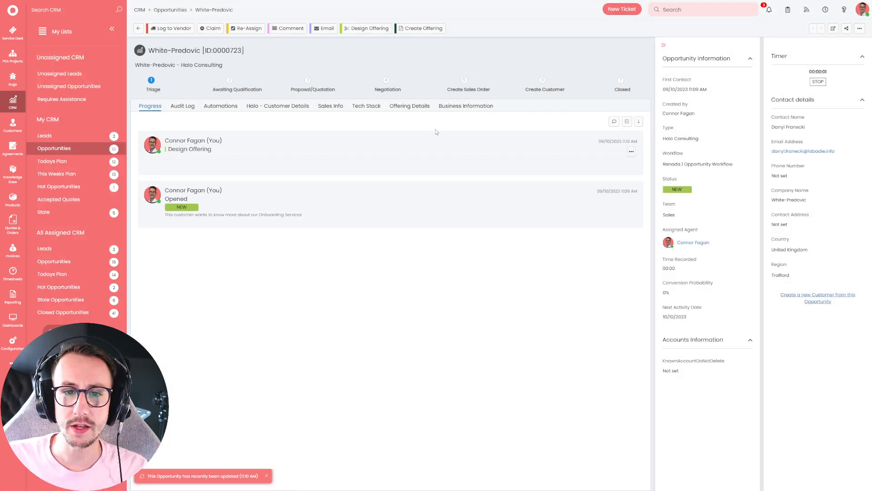
{"action": "left_click", "coordinate": [409, 105]}
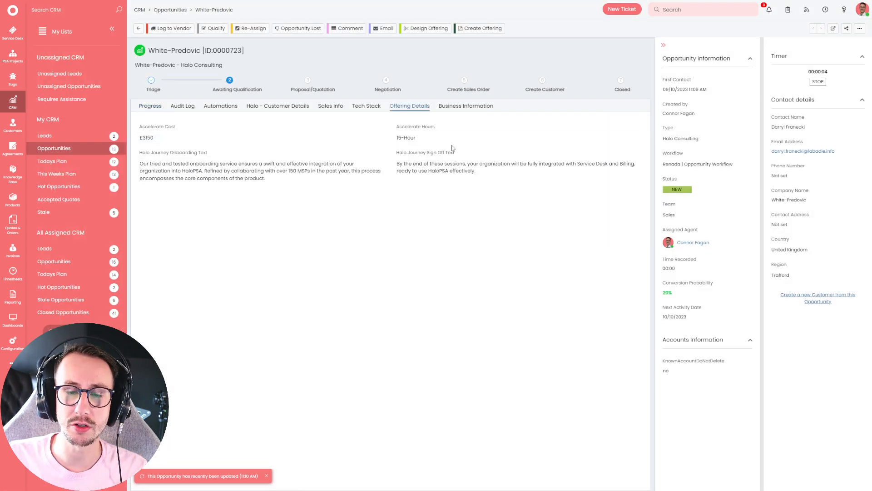
{"action": "left_click", "coordinate": [501, 137]}
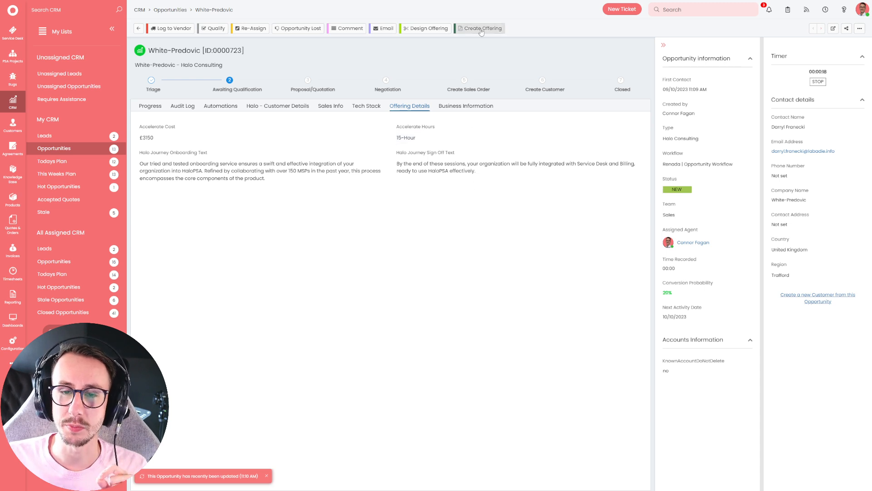
Create the offering and save TicketDetailsReport-723.pdf onto the opportunity
{"action": "left_click", "coordinate": [150, 106]}
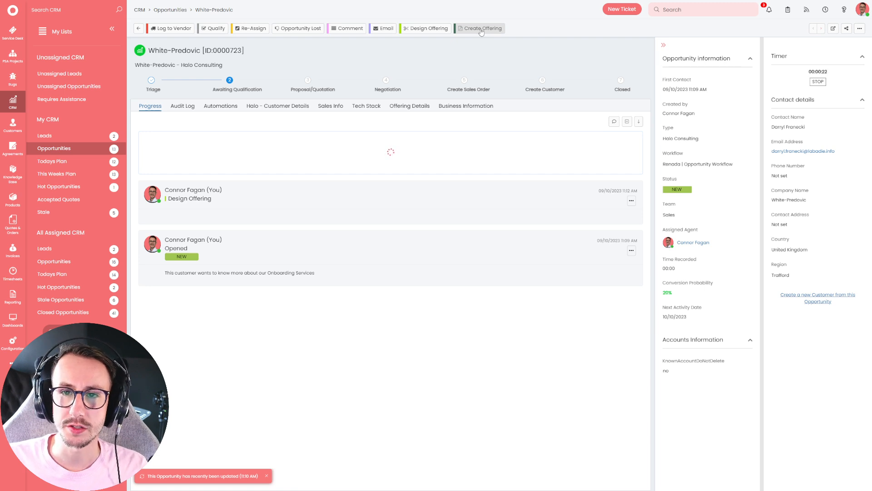
{"action": "left_click", "coordinate": [479, 28]}
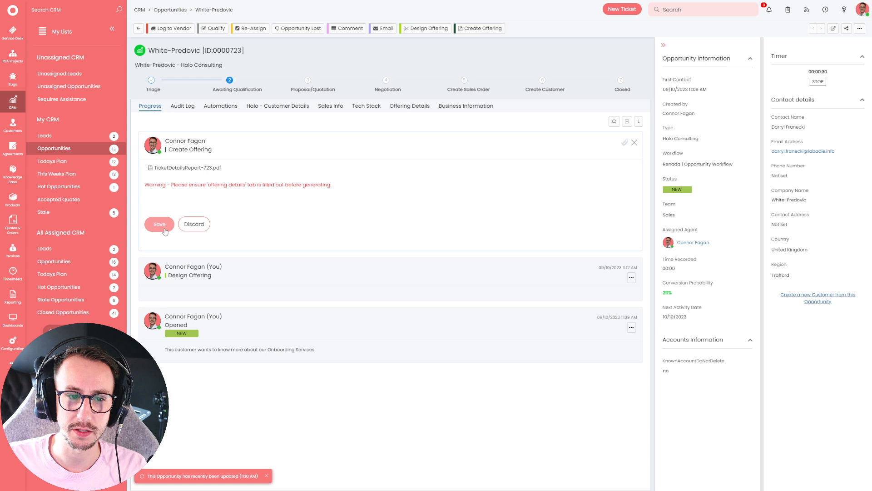
{"action": "left_click", "coordinate": [159, 224]}
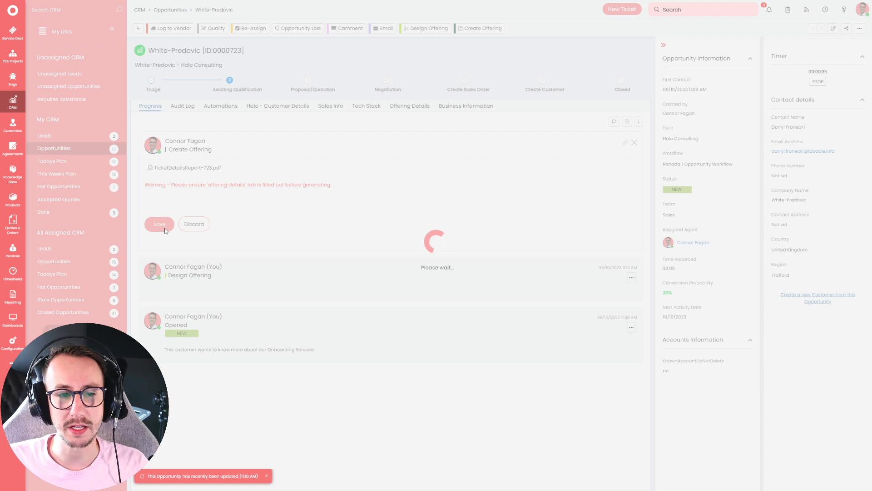
{"action": "left_click", "coordinate": [159, 224]}
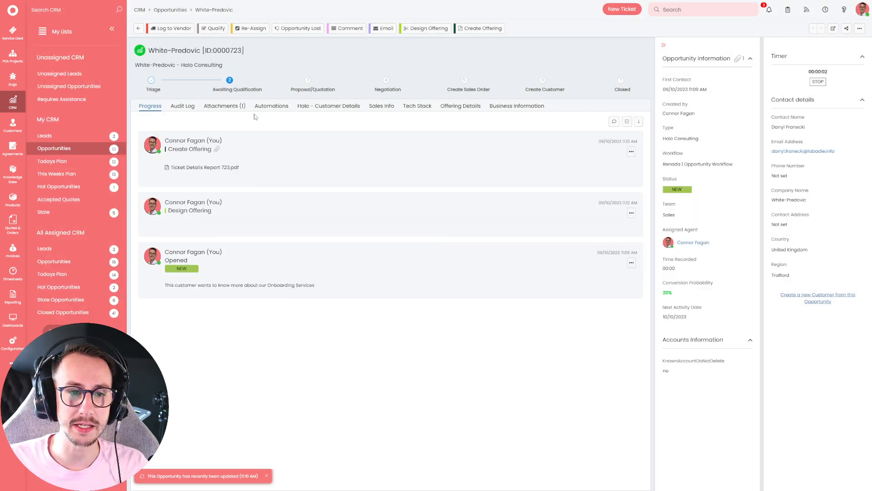
Rename the generated attachment to Proposal.pdf
{"action": "left_click", "coordinate": [224, 105]}
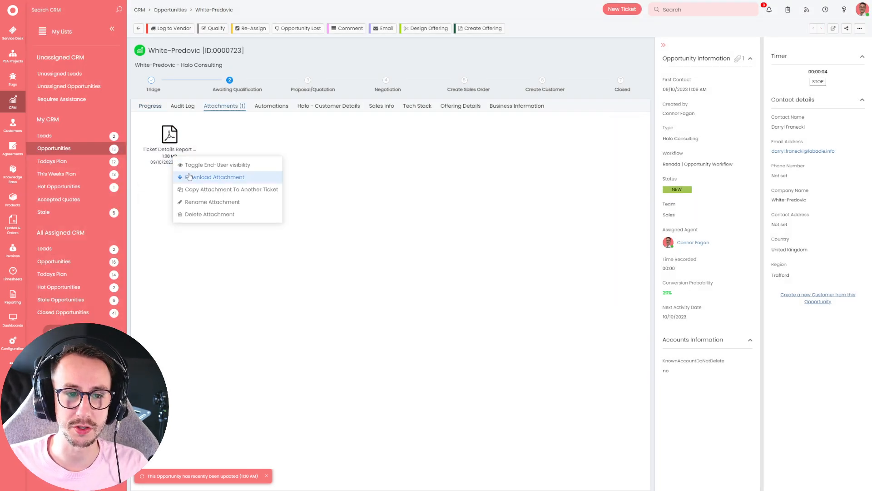
{"action": "left_click", "coordinate": [212, 202]}
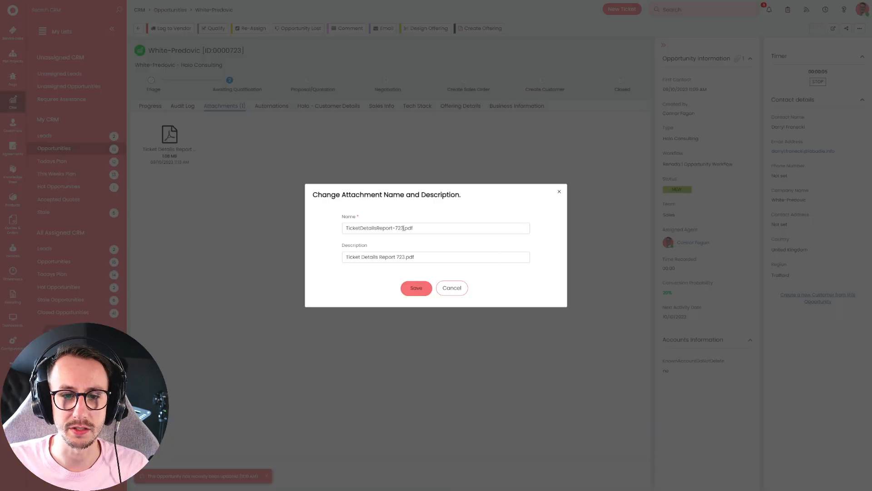
{"action": "type", "text": "Proposal.pdf"}
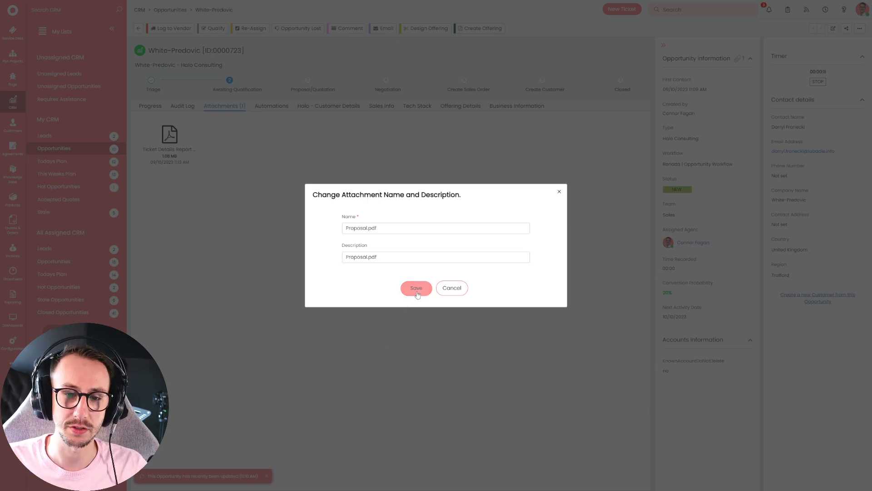
{"action": "left_click", "coordinate": [416, 288]}
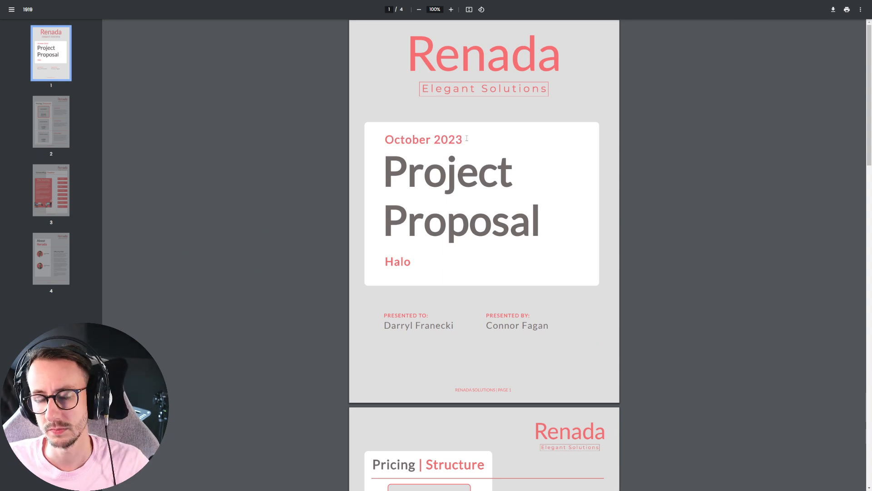
{"action": "mouse_move", "coordinate": [507, 253]}
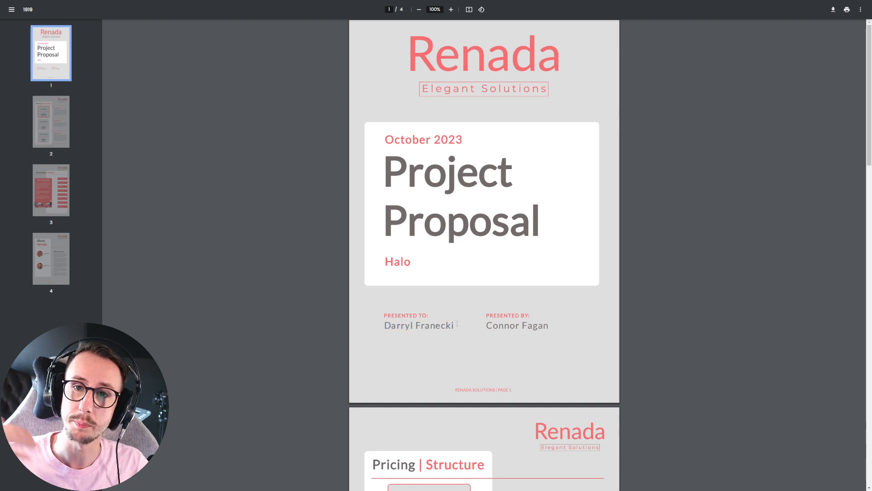
Scroll through the proposal's cover, pricing structure and onboarding timeline pages
{"action": "scroll", "scroll_direction": "down", "scroll_amount": 3}
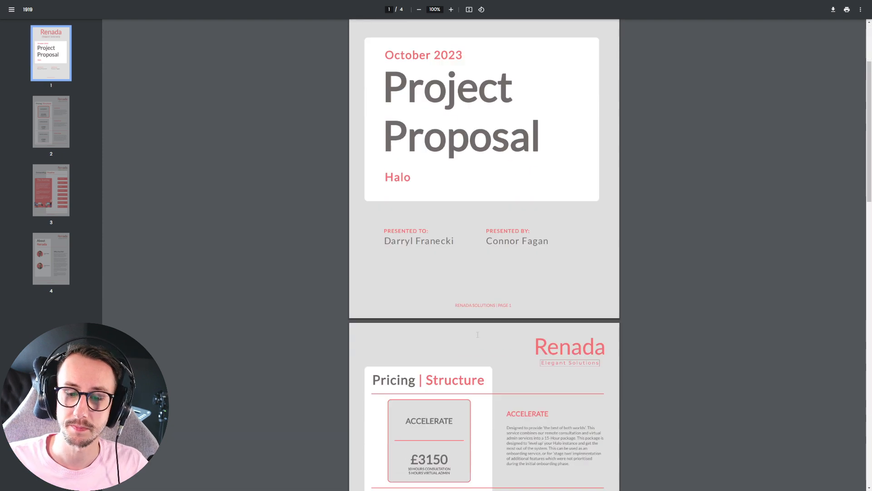
{"action": "scroll", "scroll_direction": "down", "scroll_amount": 3}
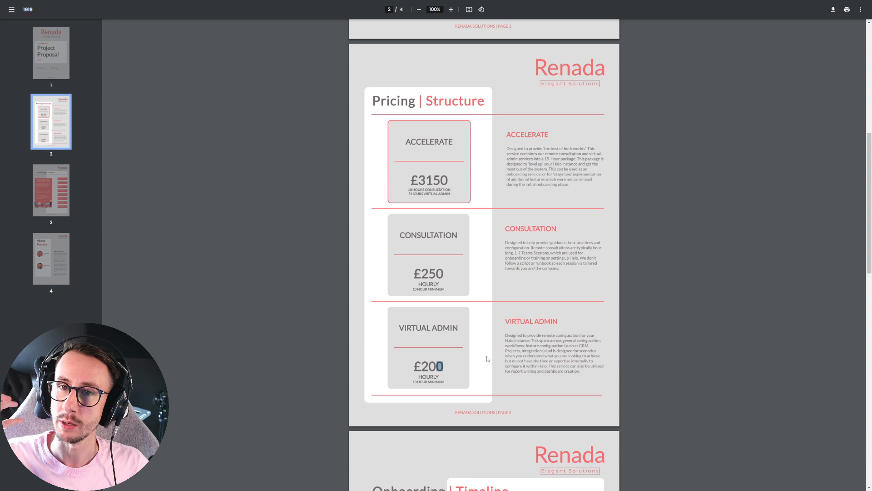
{"action": "mouse_move", "coordinate": [591, 189]}
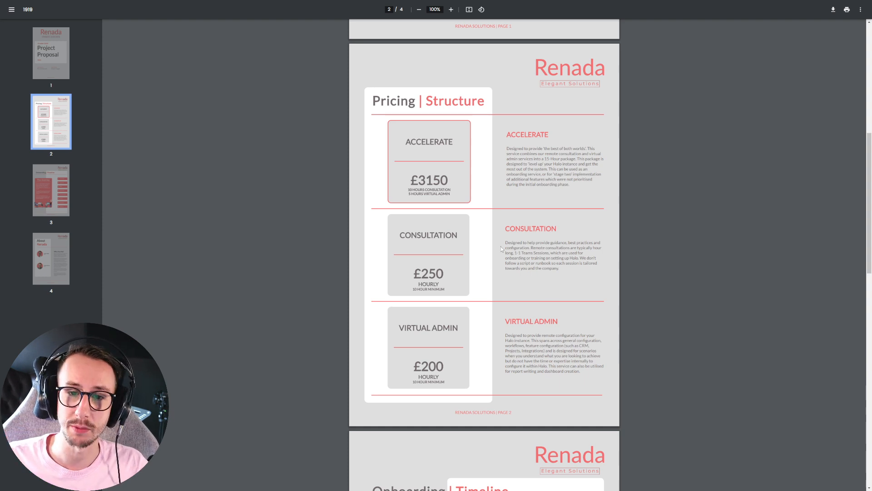
{"action": "mouse_move", "coordinate": [540, 278]}
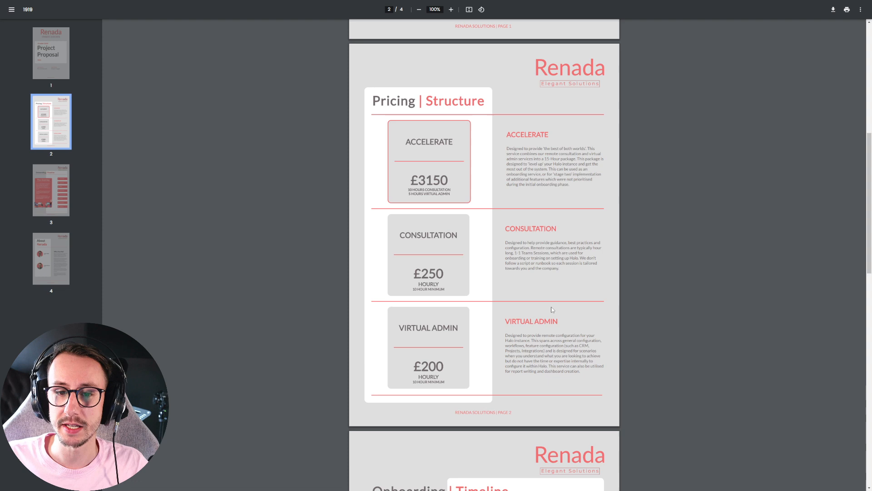
{"action": "scroll", "scroll_direction": "down", "scroll_amount": 3}
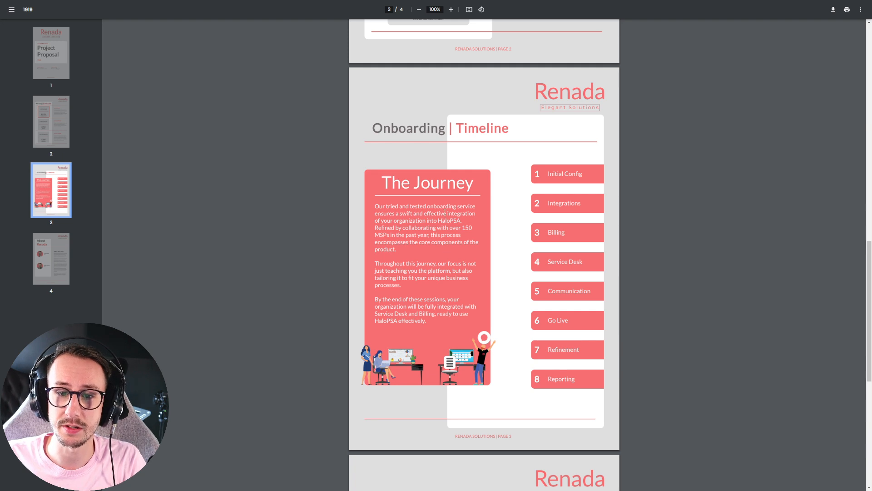
{"action": "mouse_move", "coordinate": [467, 223]}
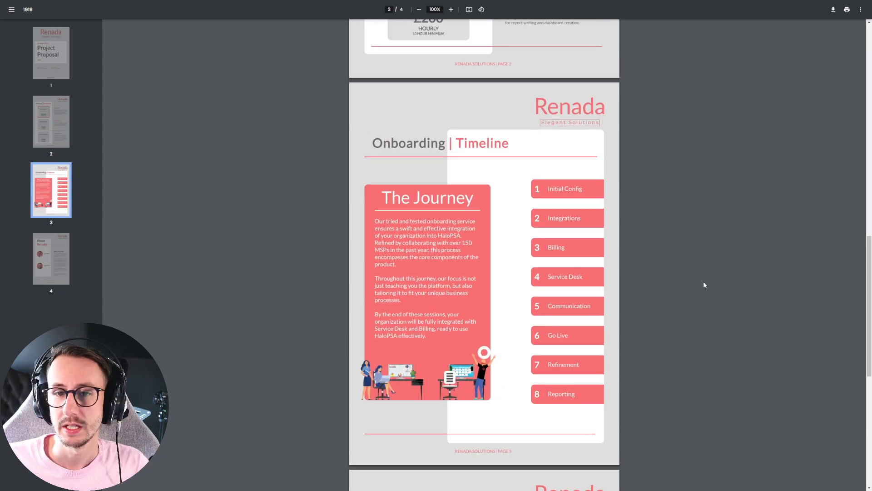
Change the design offering to a £4950 accelerate cost with 25-Hour hours
{"action": "left_click", "coordinate": [51, 52]}
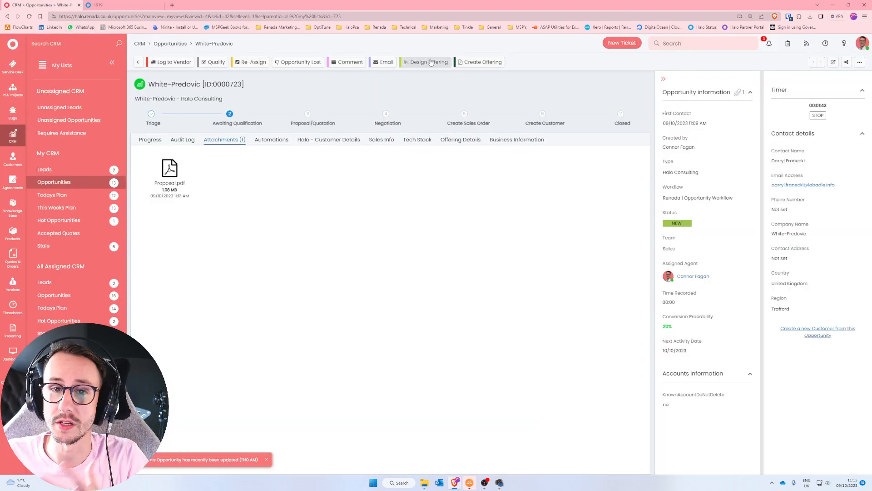
{"action": "left_click", "coordinate": [428, 62]}
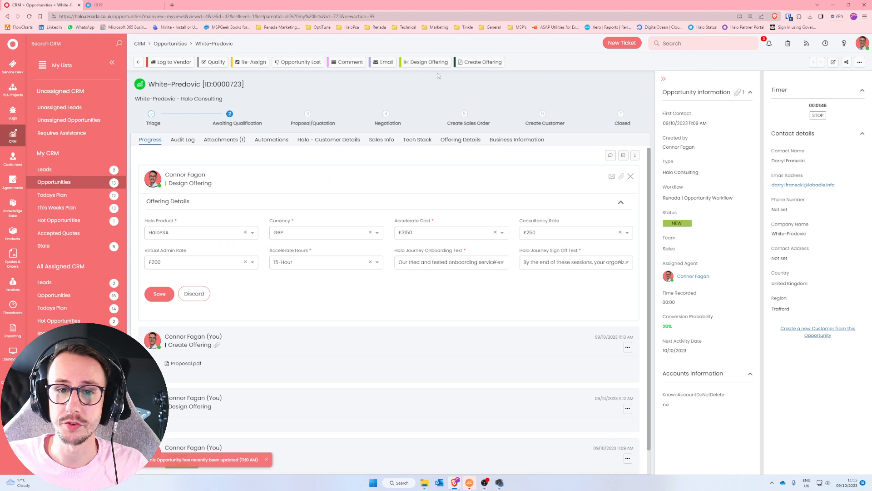
{"action": "left_click", "coordinate": [450, 231]}
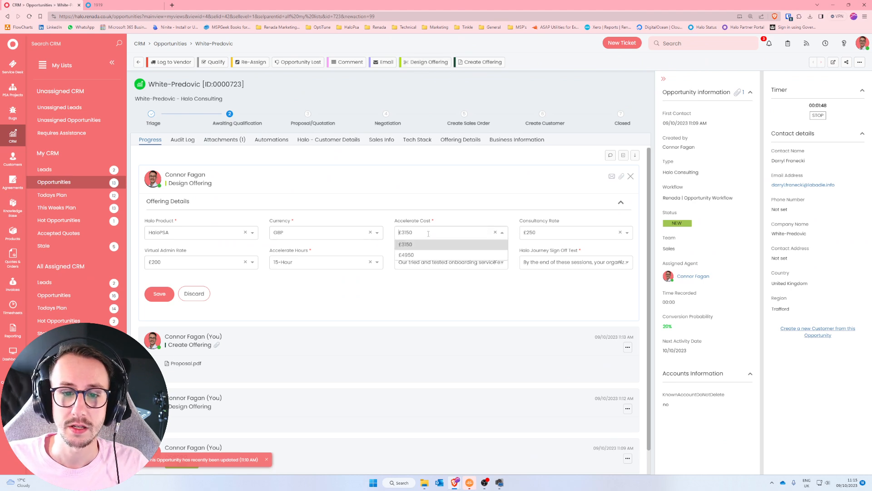
{"action": "left_click", "coordinate": [406, 254]}
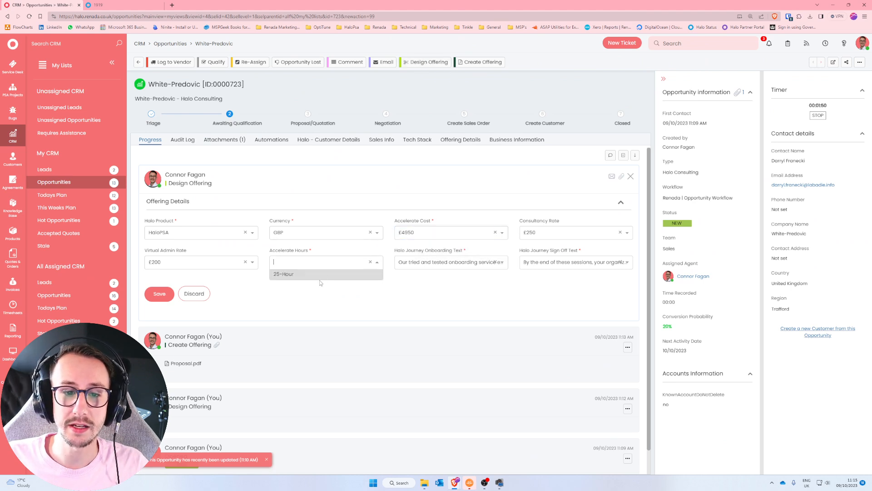
{"action": "left_click", "coordinate": [284, 274]}
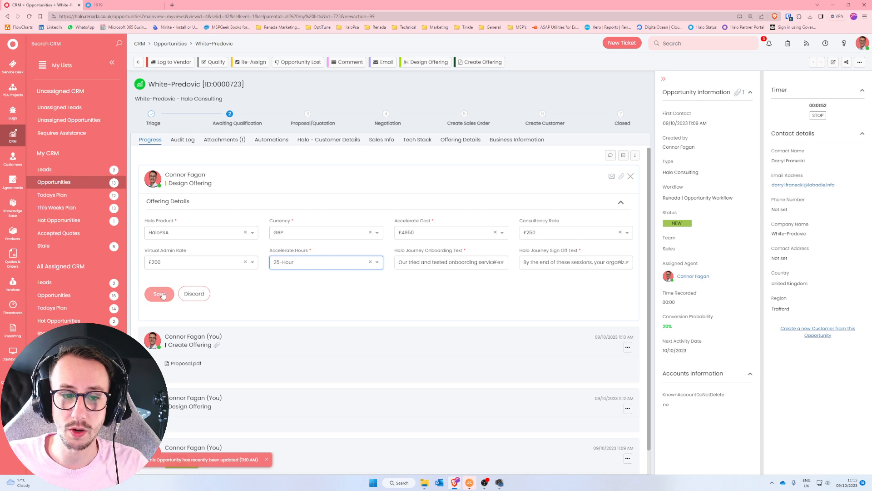
Save the offering and generate a fresh ticket PDF, giving the opportunity two attachments
{"action": "left_click", "coordinate": [159, 293]}
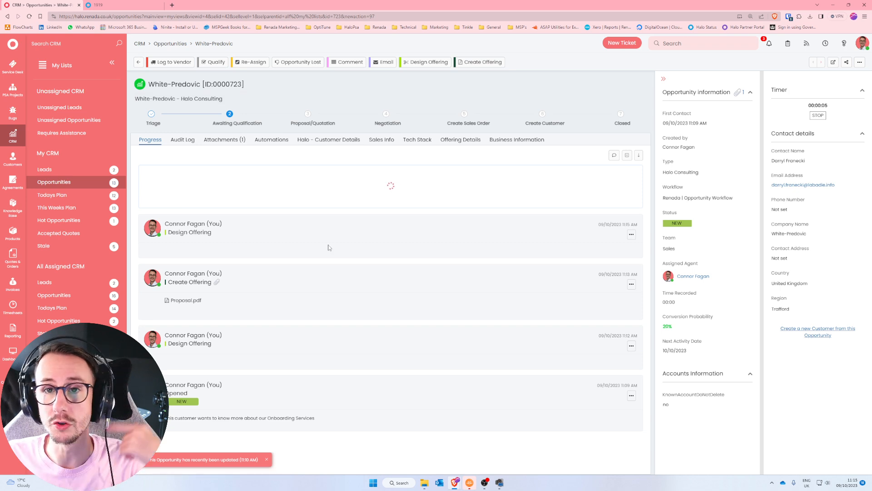
{"action": "left_click", "coordinate": [482, 62]}
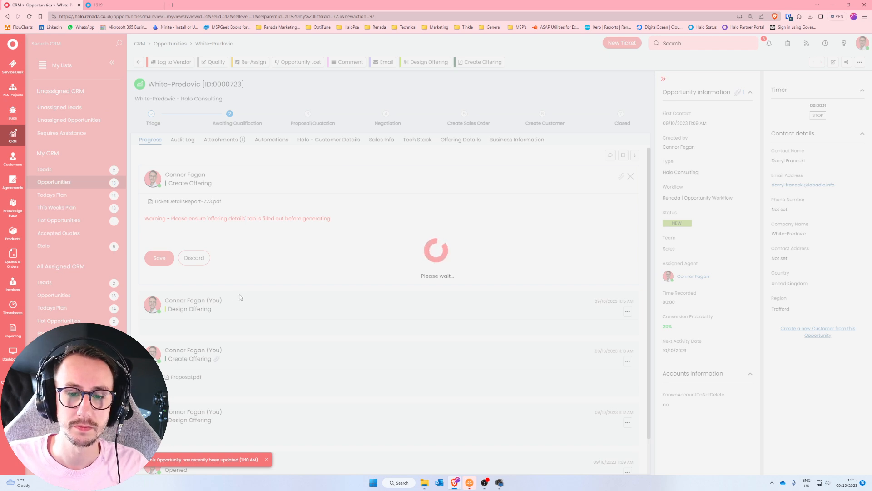
{"action": "left_click", "coordinate": [225, 140]}
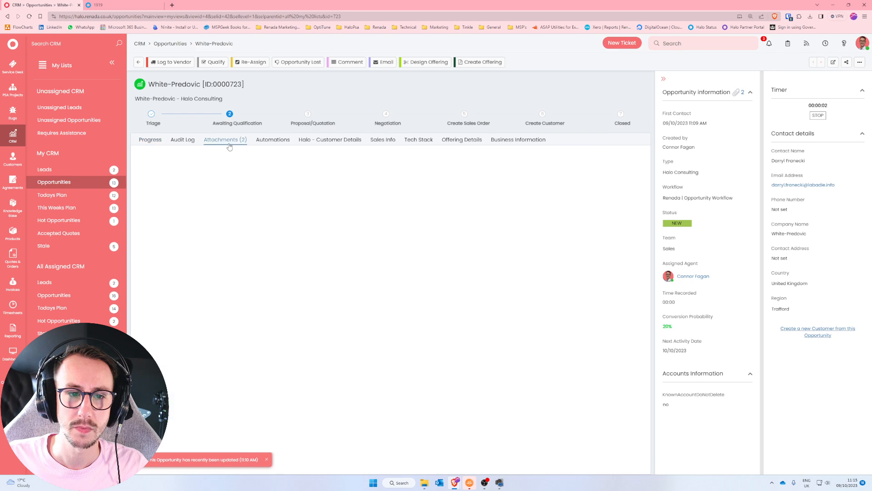
Review the regenerated proposal's £4950 Accelerate price, then close both PDFs
{"action": "left_click", "coordinate": [225, 140]}
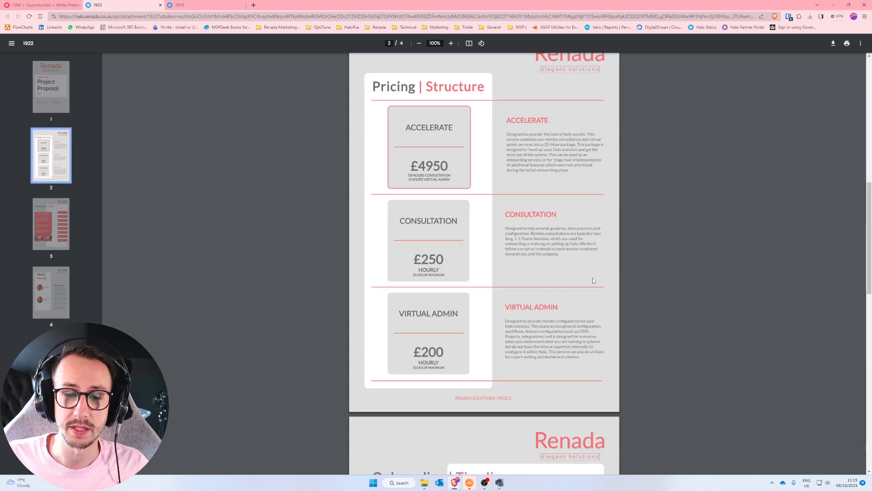
{"action": "scroll", "scroll_direction": "down", "scroll_amount": 3}
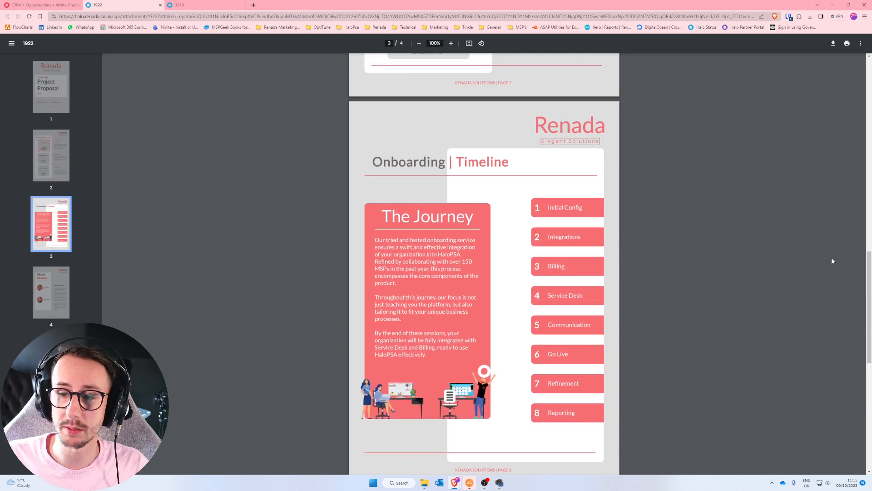
{"action": "scroll", "scroll_direction": "down", "scroll_amount": 3}
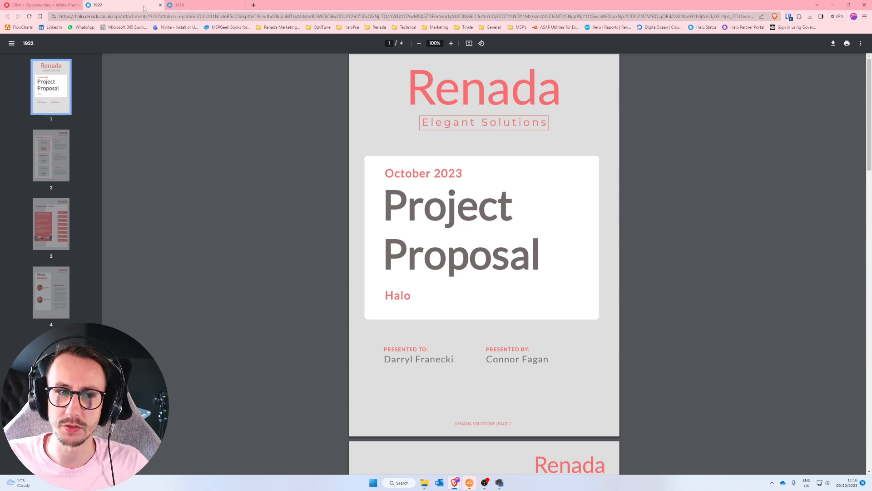
{"action": "left_click", "coordinate": [160, 6]}
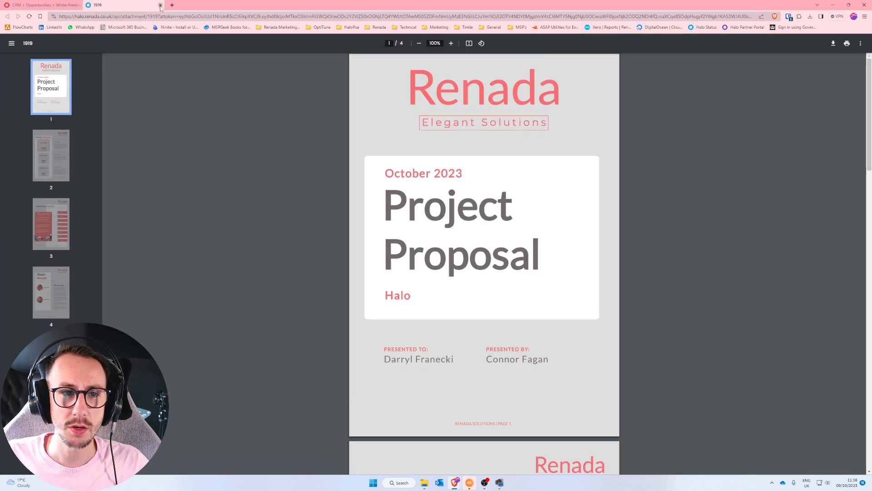
{"action": "left_click", "coordinate": [161, 5]}
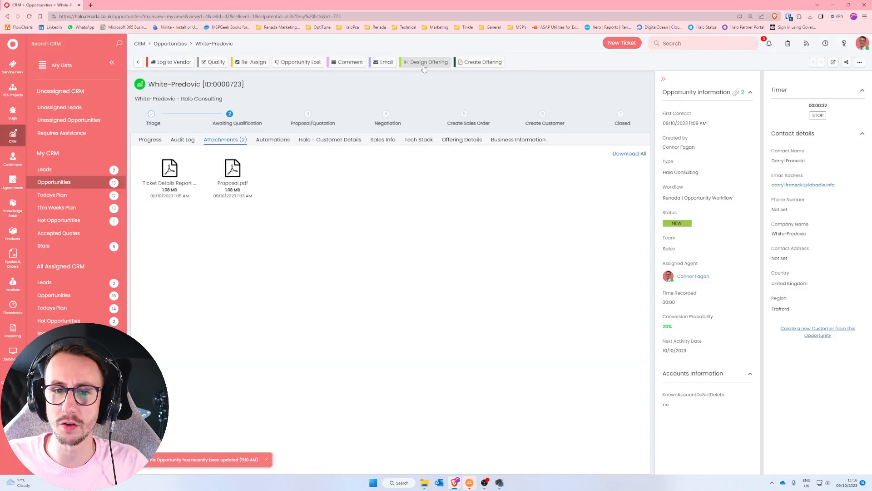
Find the Design Offering action under Configuration > Tickets > Actions and view its settings
{"action": "left_click", "coordinate": [428, 62]}
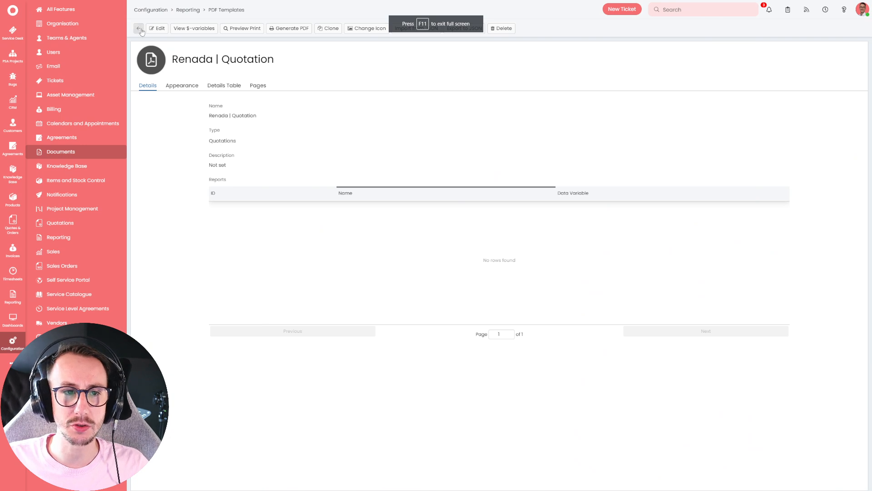
{"action": "left_click", "coordinate": [55, 80]}
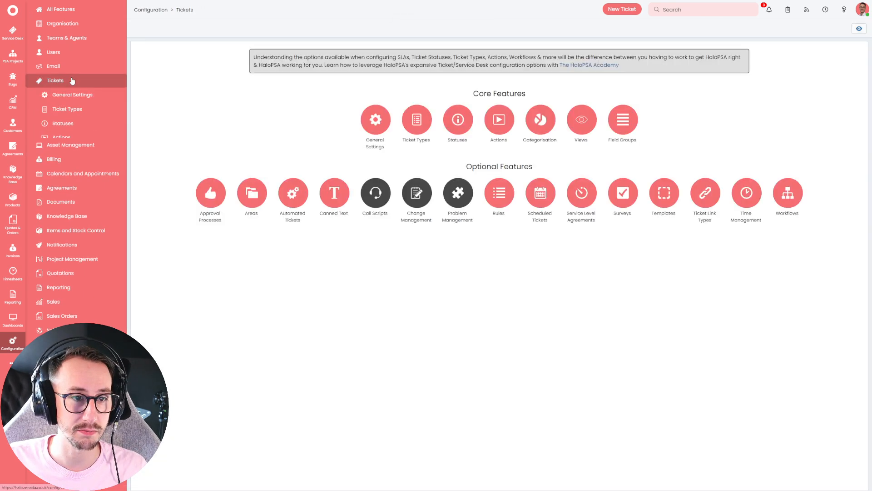
{"action": "left_click", "coordinate": [498, 118]}
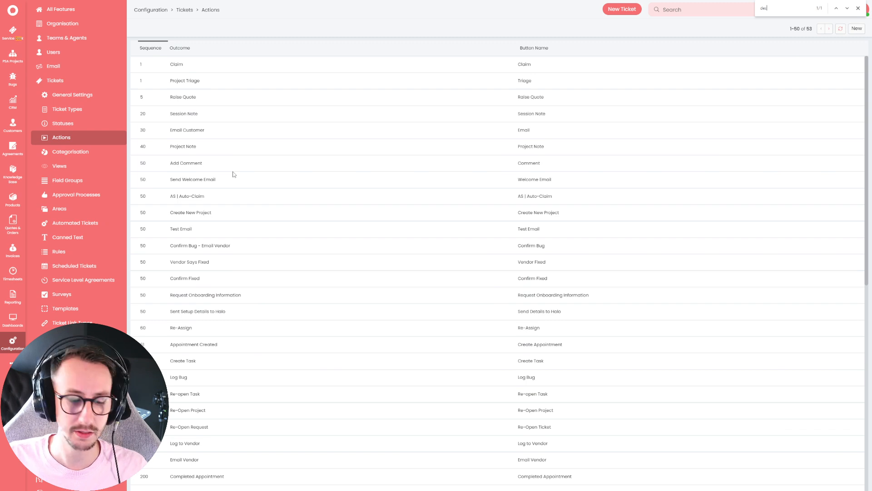
{"action": "type", "text": "design"}
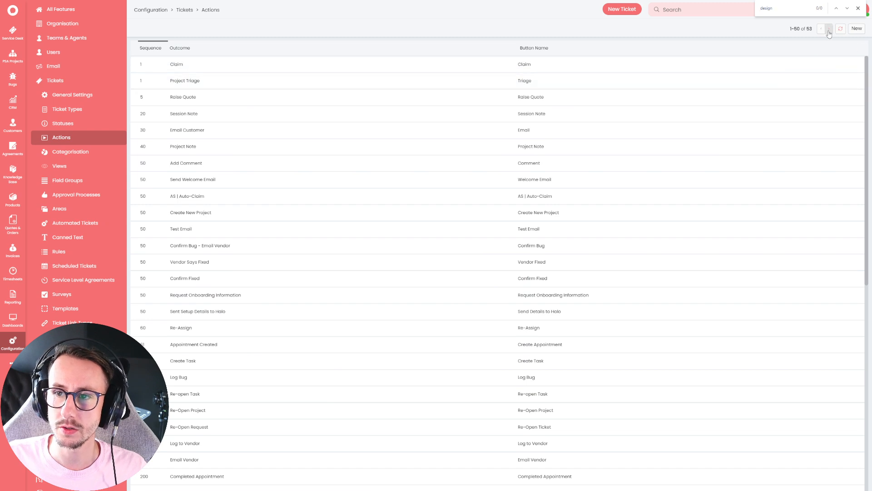
{"action": "left_click", "coordinate": [828, 28]}
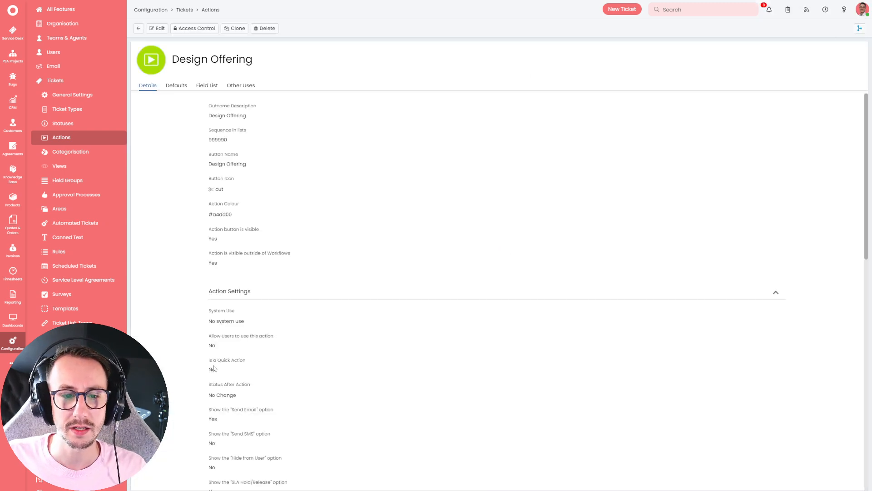
Review the Design Offering action's field list and return to the actions list
{"action": "double_click", "coordinate": [226, 321]}
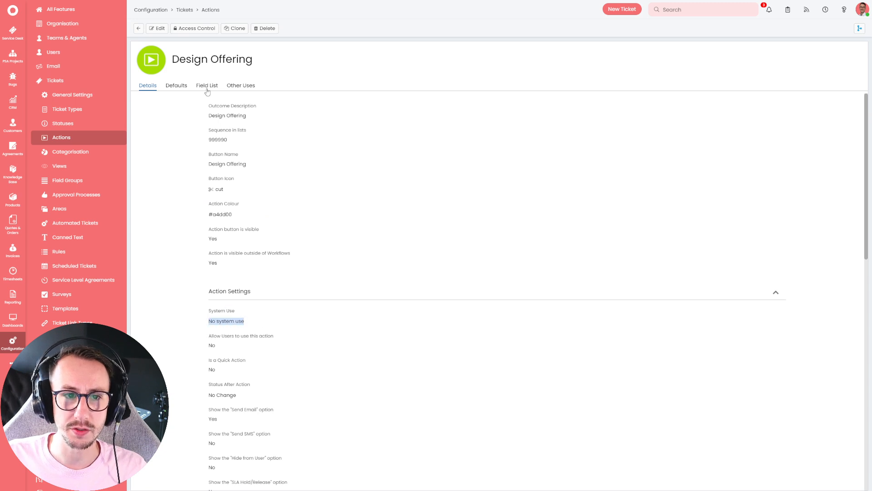
{"action": "left_click", "coordinate": [207, 86]}
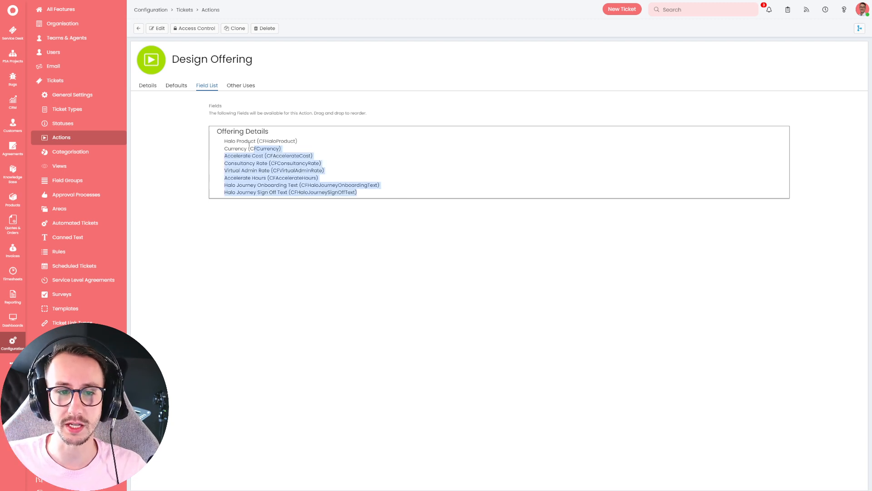
{"action": "left_click", "coordinate": [138, 29]}
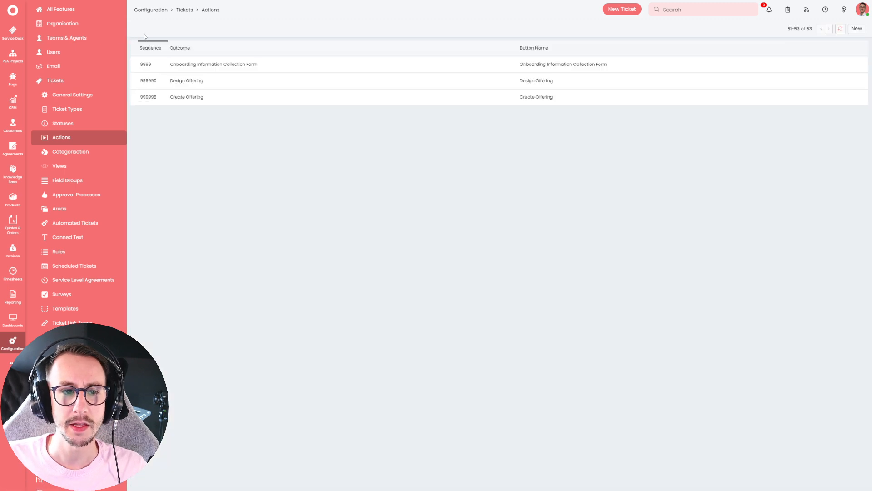
Review the Create Offering action's details and default settings in edit mode
{"action": "left_click", "coordinate": [185, 97]}
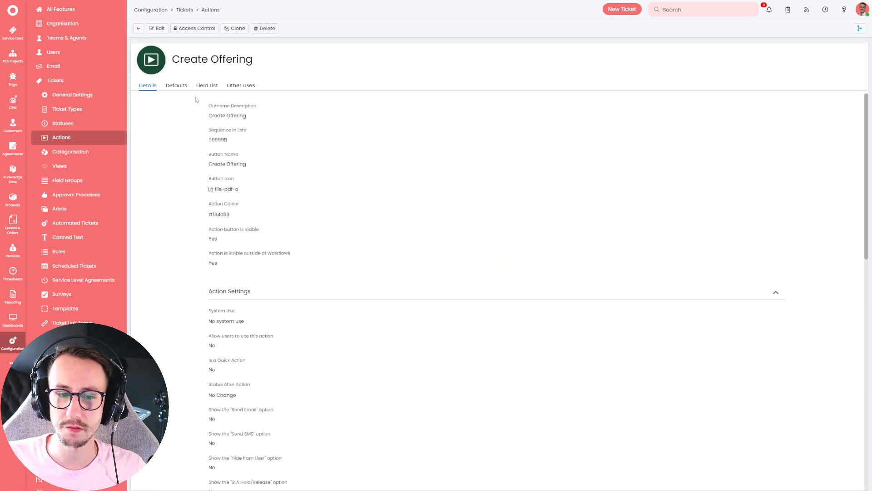
{"action": "left_click", "coordinate": [157, 28]}
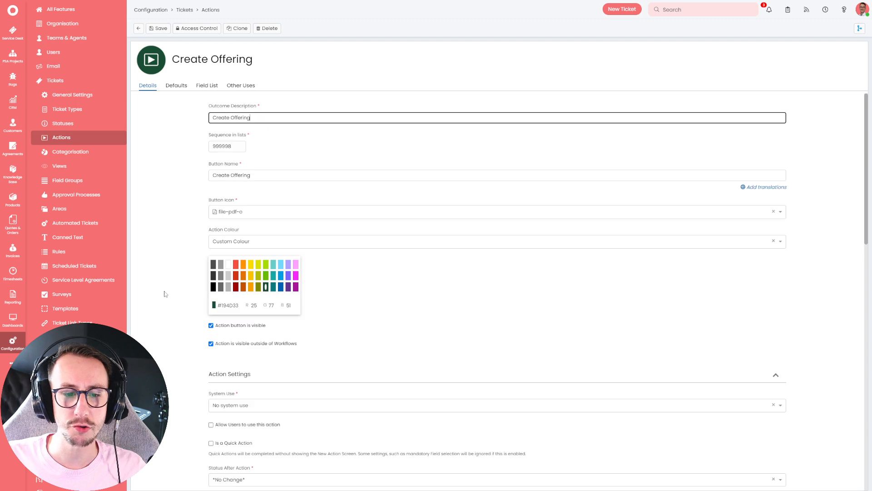
{"action": "scroll", "scroll_direction": "down", "scroll_amount": 3}
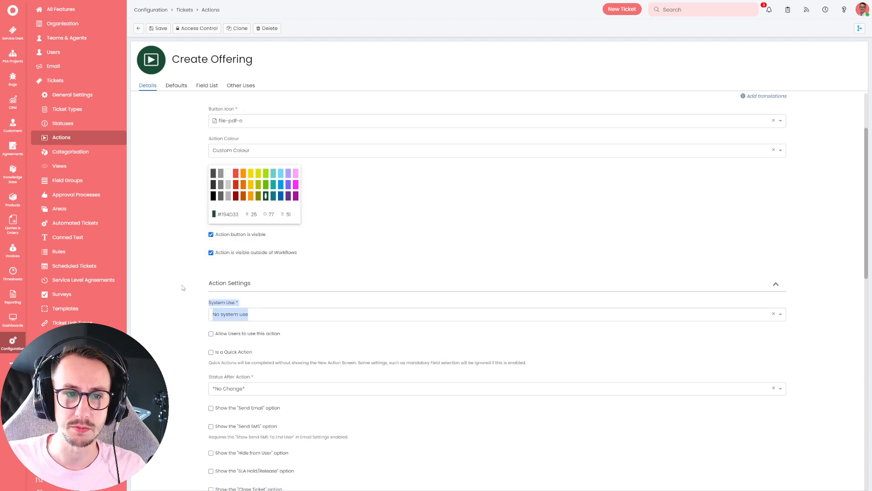
{"action": "left_click", "coordinate": [175, 86]}
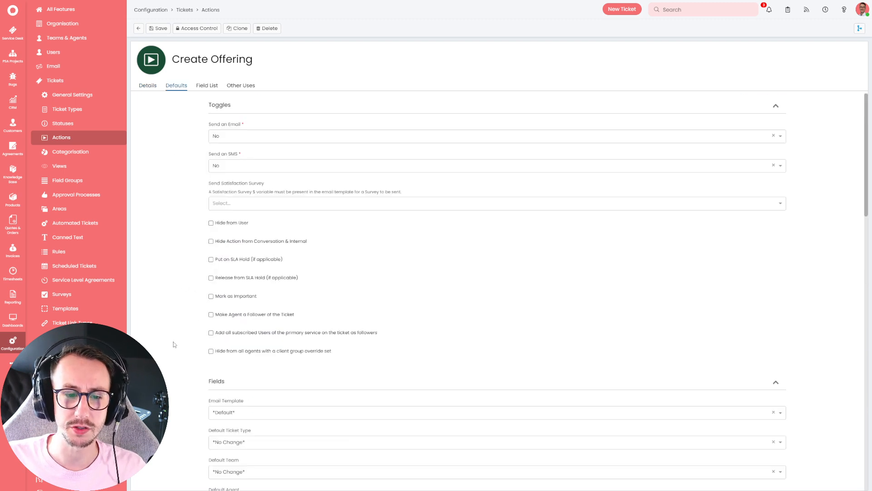
{"action": "scroll", "scroll_direction": "down", "scroll_amount": 3}
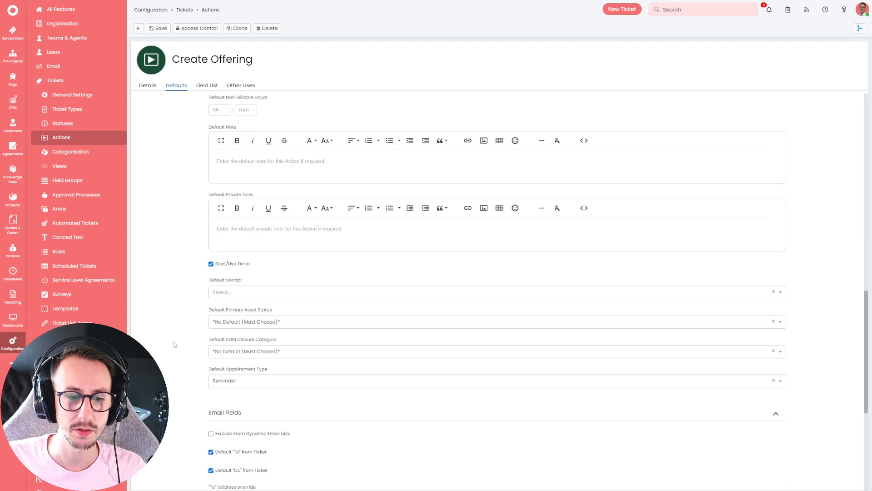
{"action": "scroll", "scroll_direction": "down", "scroll_amount": 3}
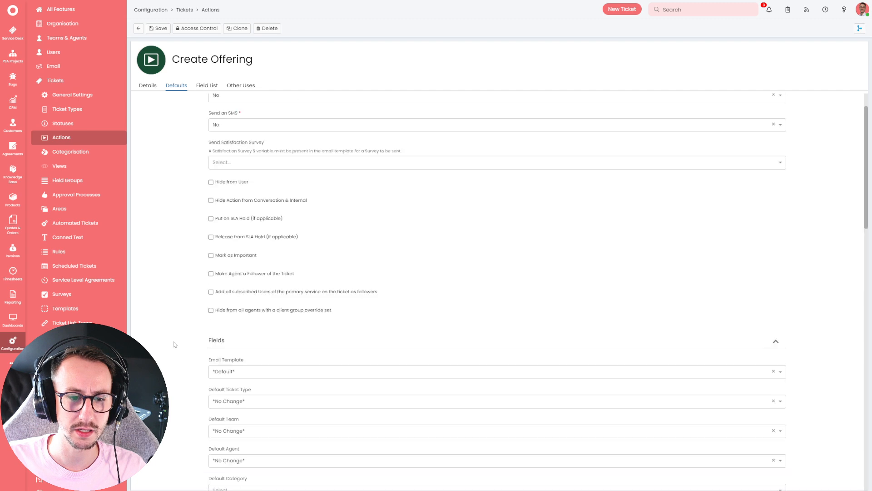
{"action": "left_click", "coordinate": [147, 86]}
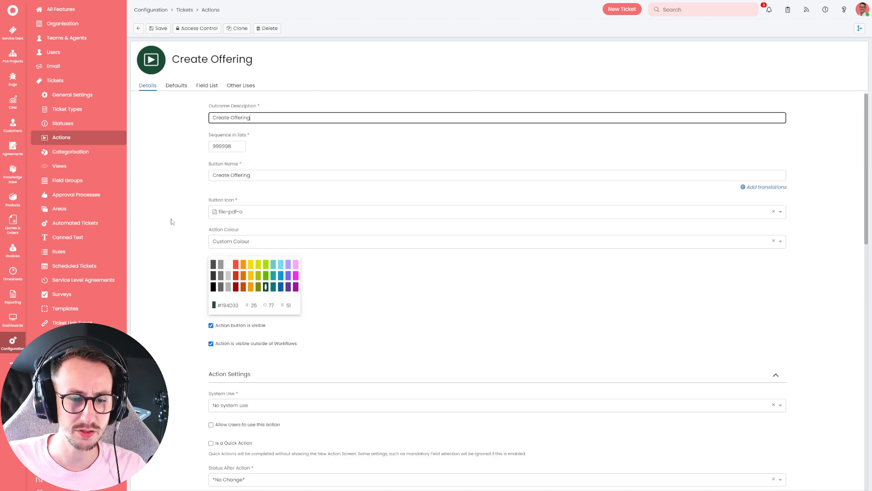
{"action": "scroll", "scroll_direction": "down", "scroll_amount": 3}
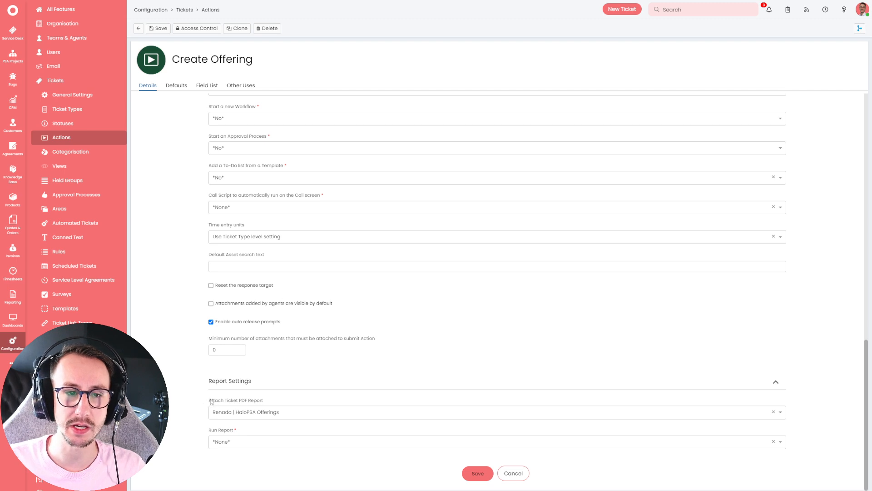
Attach the Renada | HaloPSA Offerings ticket PDF report to the action and save it
{"action": "left_click", "coordinate": [495, 412]}
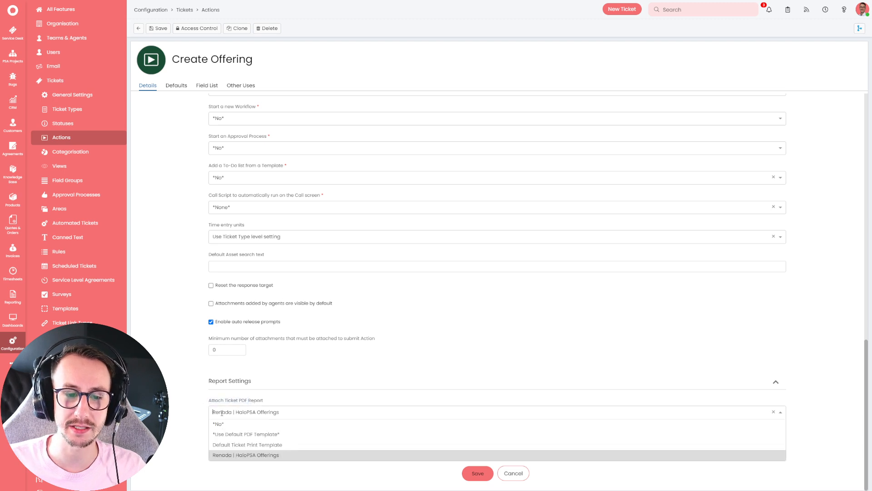
{"action": "left_click", "coordinate": [246, 454]}
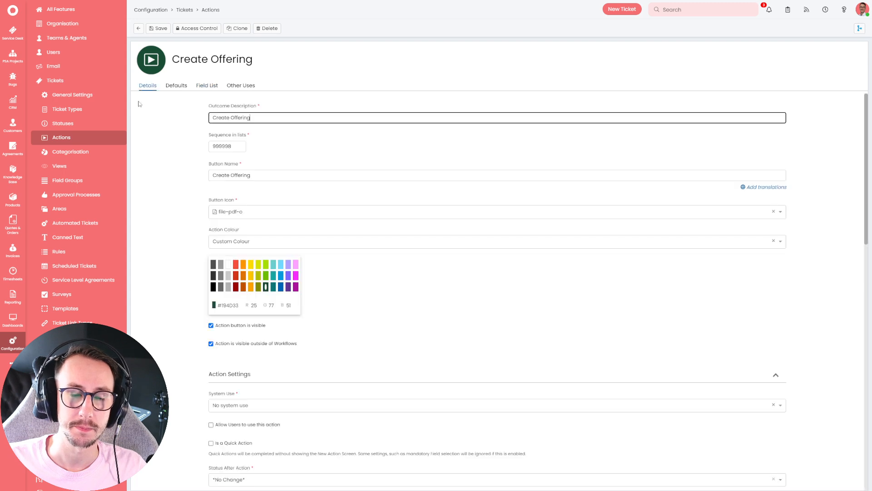
{"action": "left_click", "coordinate": [206, 85]}
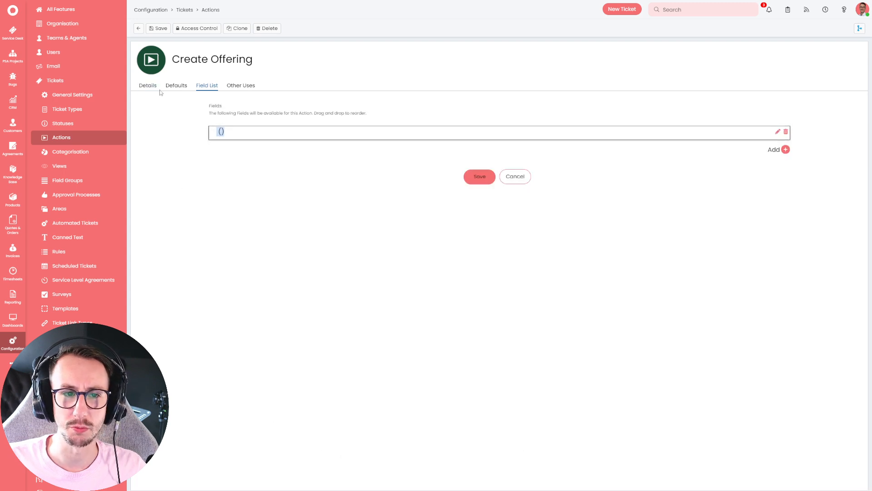
{"action": "left_click", "coordinate": [148, 86]}
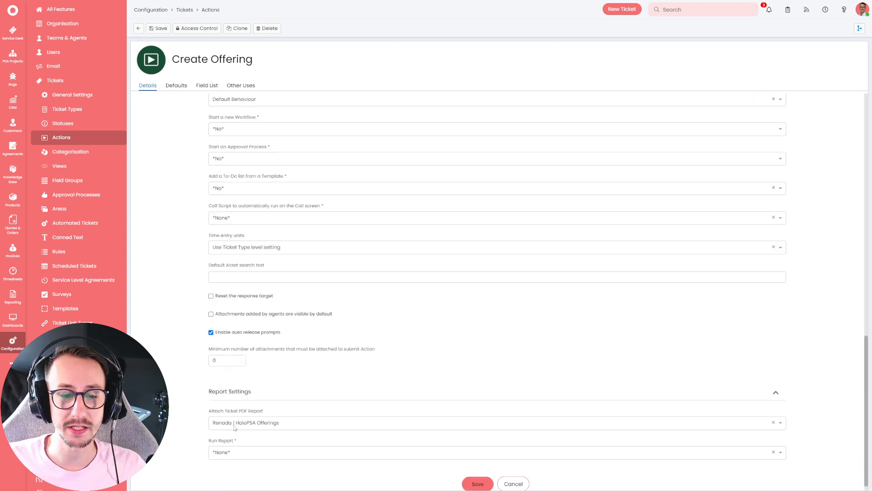
{"action": "left_click", "coordinate": [490, 422]}
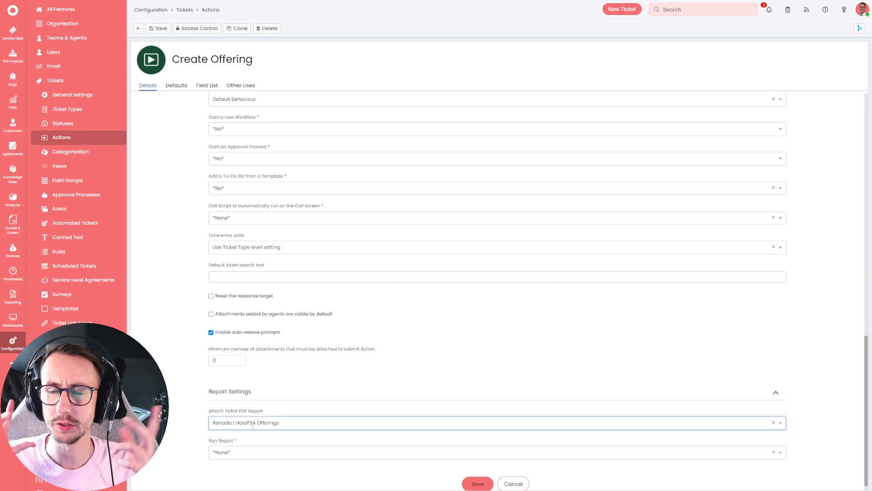
{"action": "left_click", "coordinate": [138, 28]}
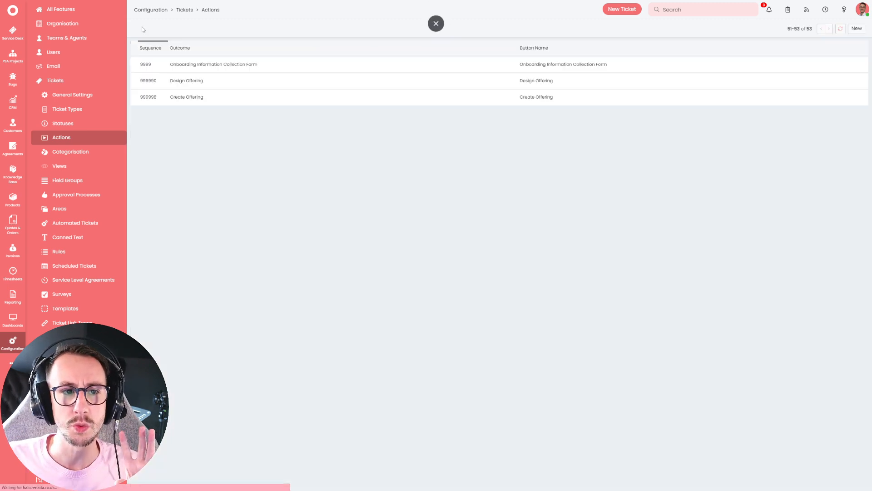
Check the Create Offering action, then preview the Renada | HaloPSA Offerings PDF template
{"action": "left_click", "coordinate": [435, 23]}
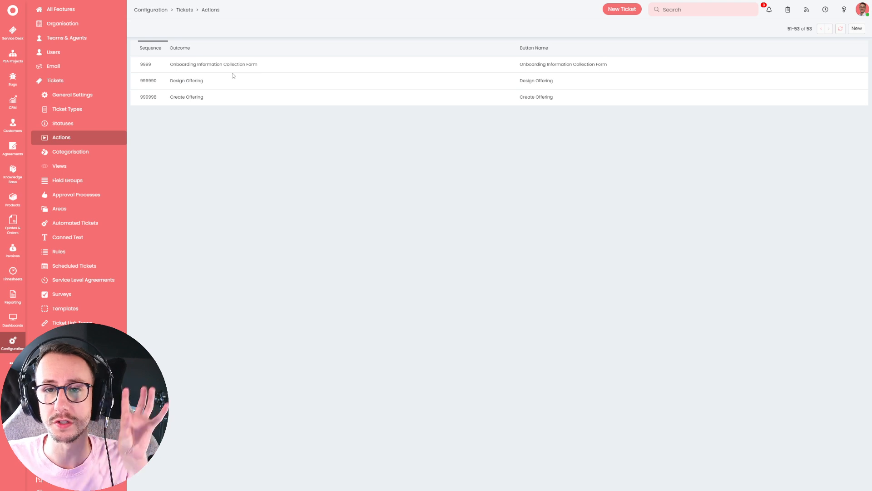
{"action": "left_click", "coordinate": [186, 97]}
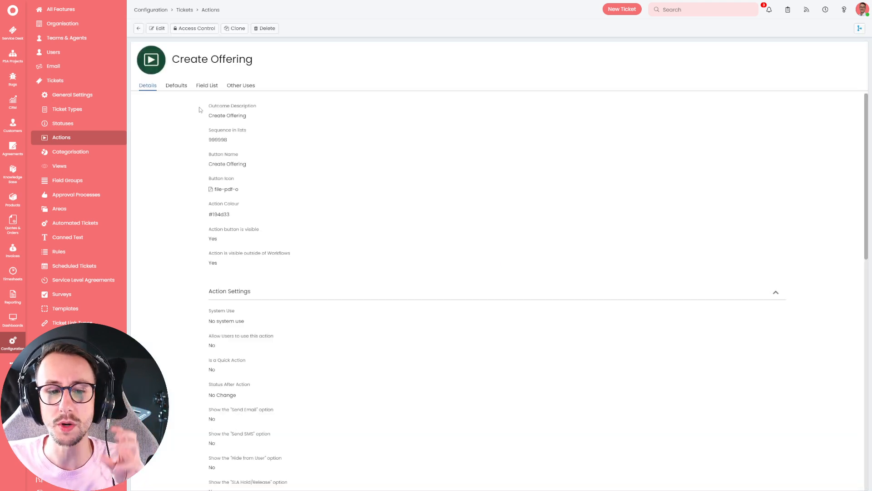
{"action": "scroll", "scroll_direction": "down", "scroll_amount": 3}
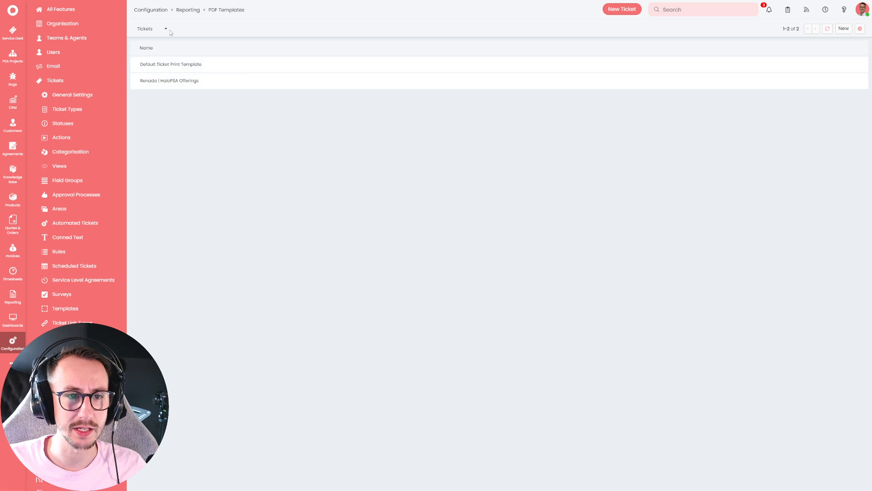
{"action": "left_click", "coordinate": [150, 28]}
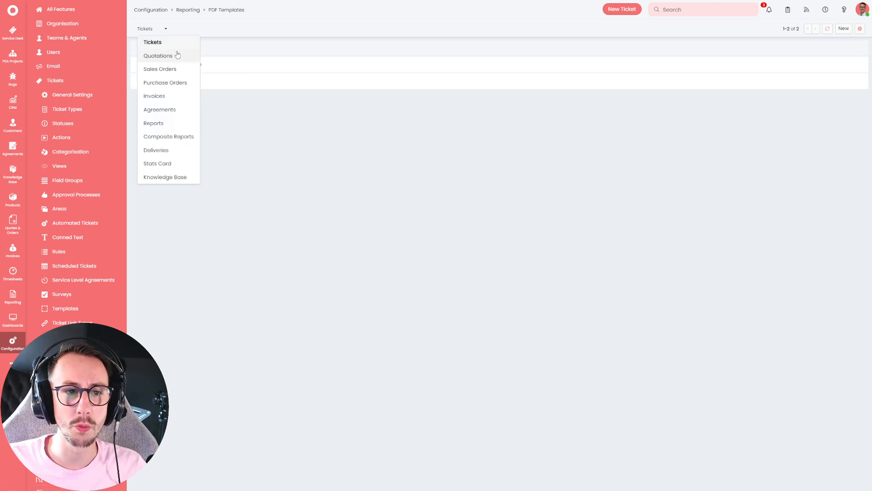
{"action": "mouse_move", "coordinate": [158, 42]}
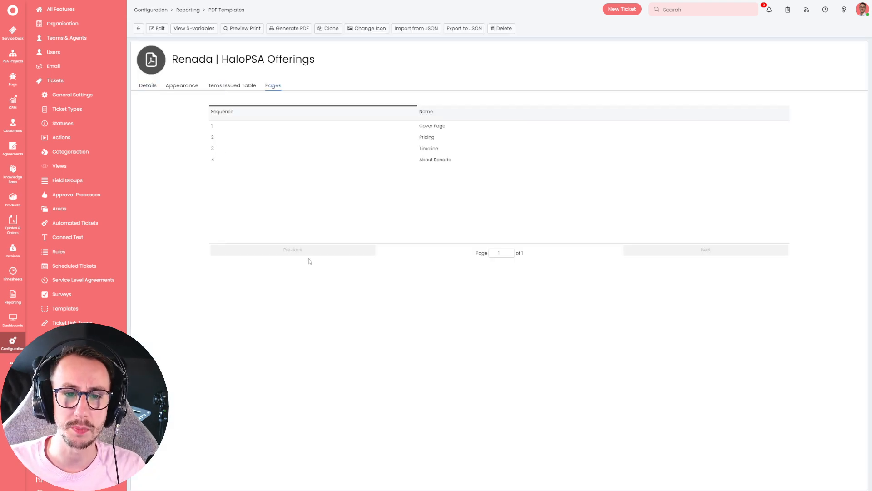
{"action": "left_click", "coordinate": [288, 29]}
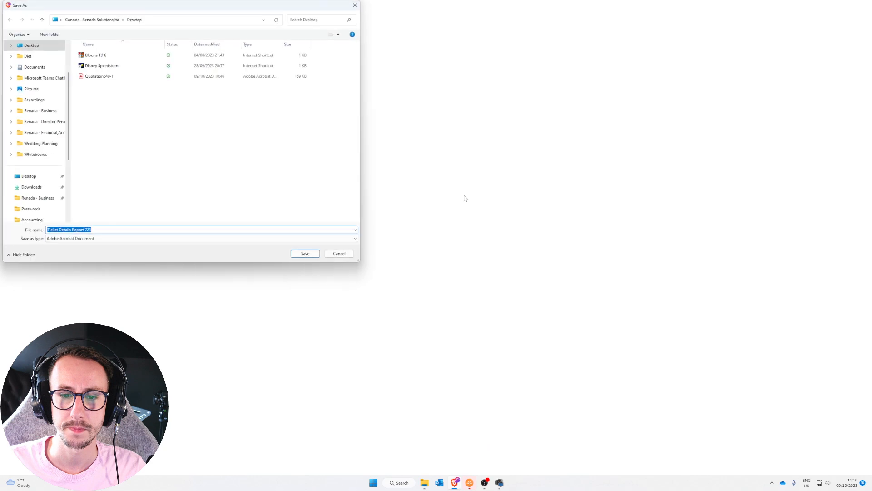
Save the generated Ticket Details Report to the Desktop and view its Pricing | Structure page
{"action": "left_click", "coordinate": [305, 254]}
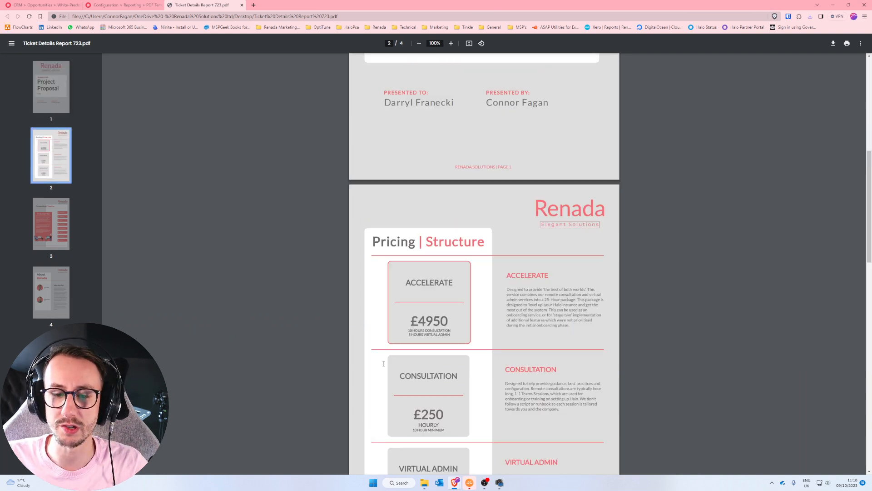
{"action": "scroll", "scroll_direction": "down", "scroll_amount": 3}
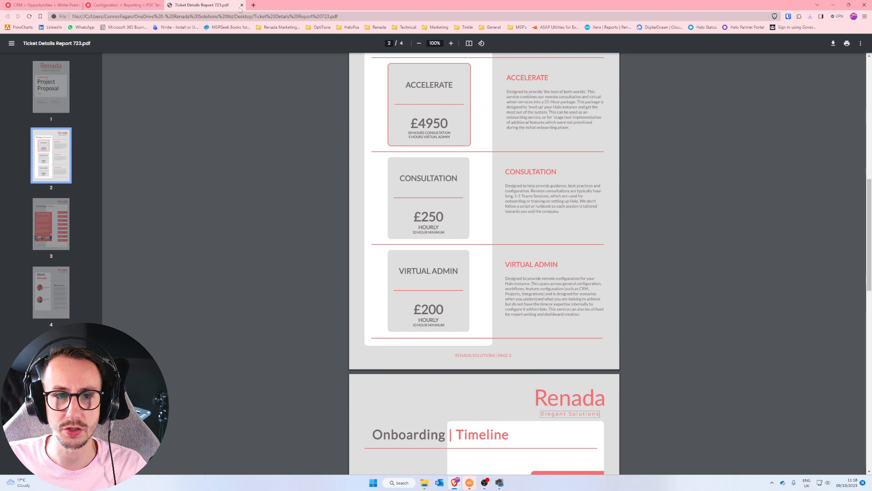
{"action": "left_click", "coordinate": [122, 5]}
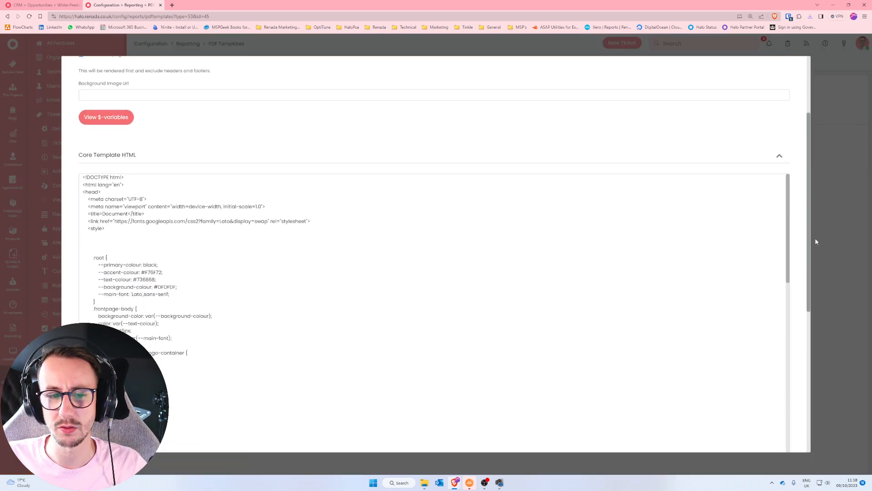
Read through the Cover Page's HTML with its ticket $-variables, enlarged for readability
{"action": "scroll", "scroll_direction": "down", "scroll_amount": 3}
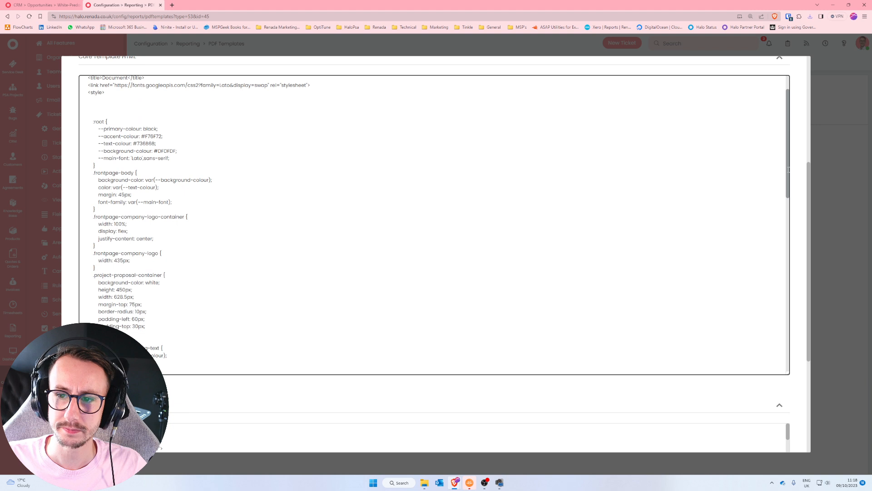
{"action": "scroll", "scroll_direction": "down", "scroll_amount": 3}
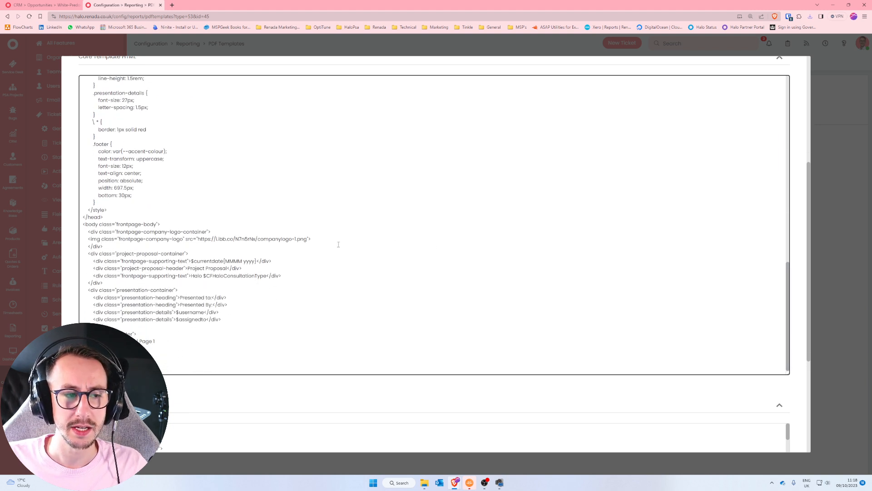
{"action": "key", "text": "ctrl+plus"}
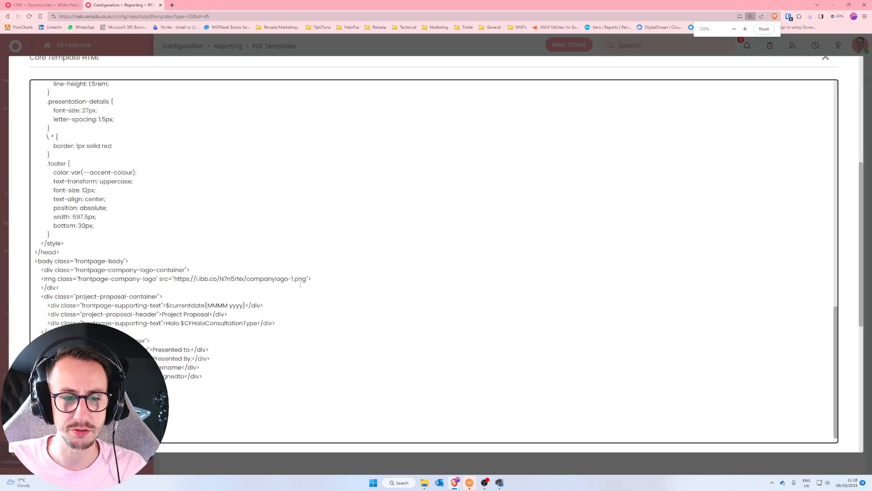
{"action": "double_click", "coordinate": [211, 324]}
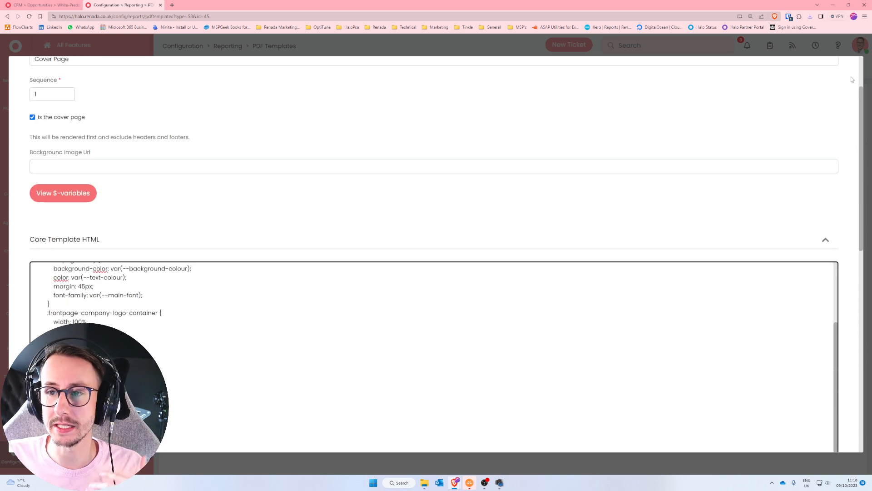
Review the Pricing page's HTML with its custom field variables and return to the pages list
{"action": "left_click", "coordinate": [330, 137]}
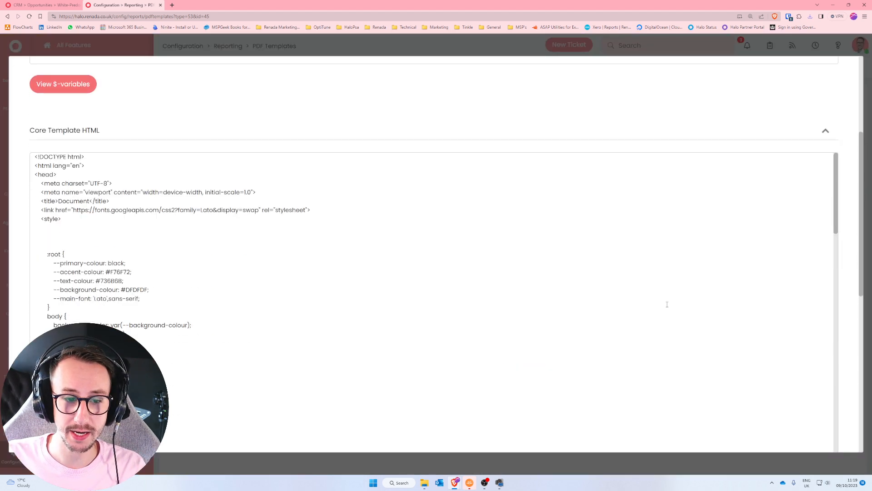
{"action": "scroll", "scroll_direction": "down", "scroll_amount": 3}
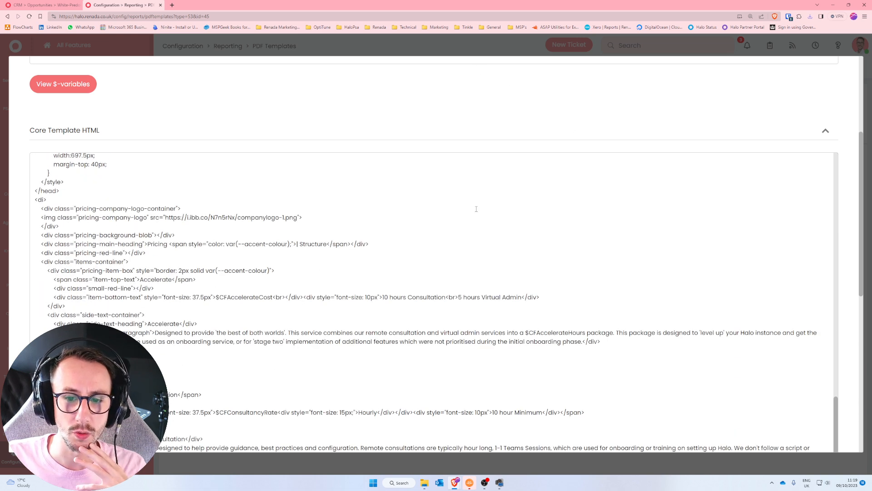
{"action": "double_click", "coordinate": [565, 332]}
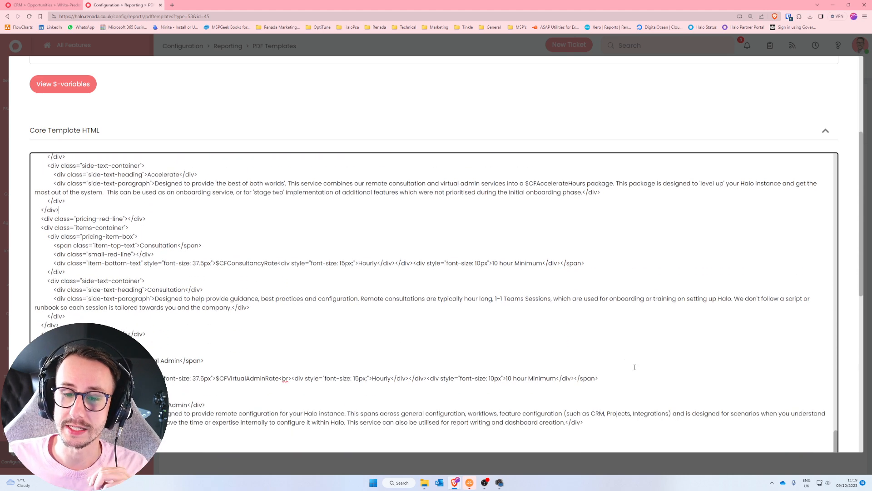
{"action": "left_click", "coordinate": [330, 137]}
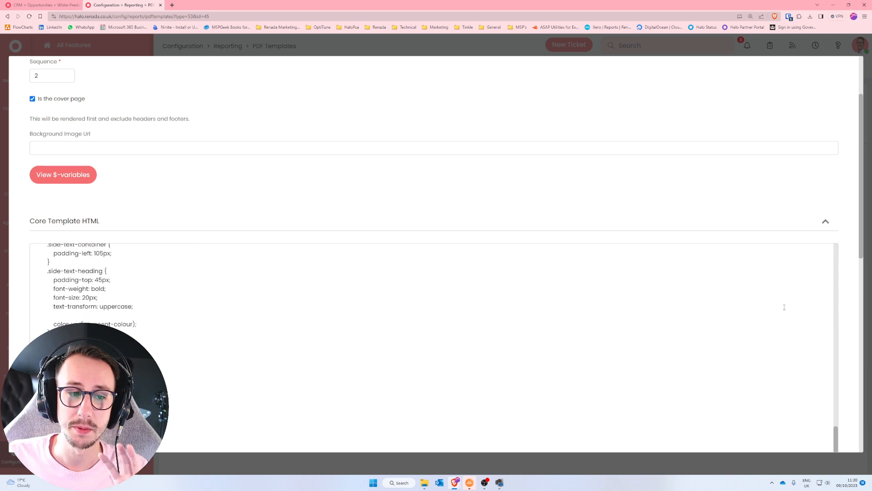
{"action": "left_click", "coordinate": [330, 138]}
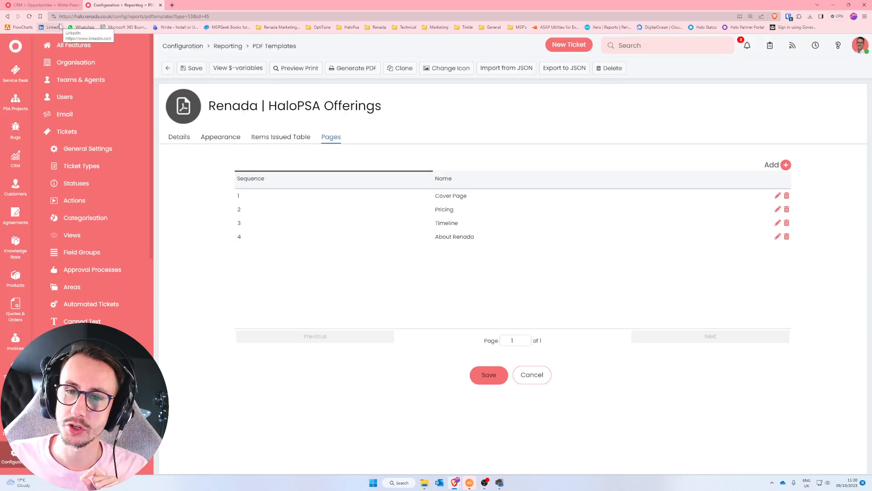
Show the White-Predovic opportunity's attachments, including Ticket Details Report and Proposal.pdf
{"action": "left_click", "coordinate": [37, 5]}
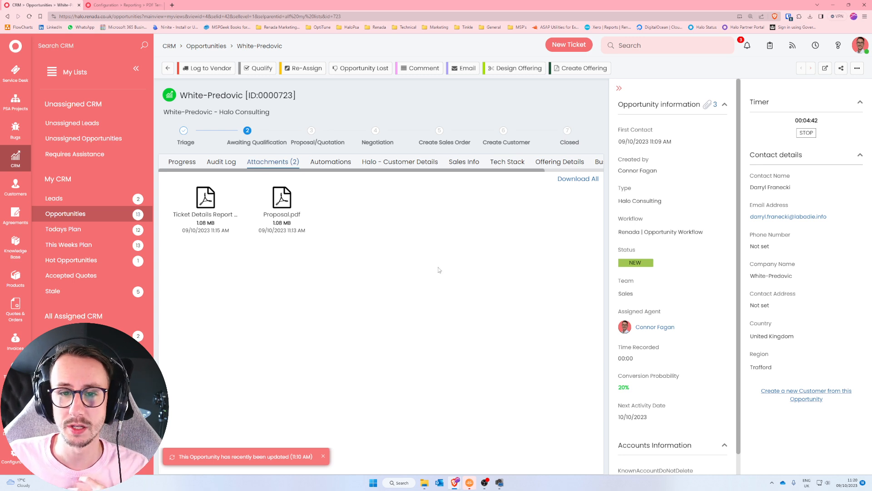
{"action": "mouse_move", "coordinate": [514, 68]}
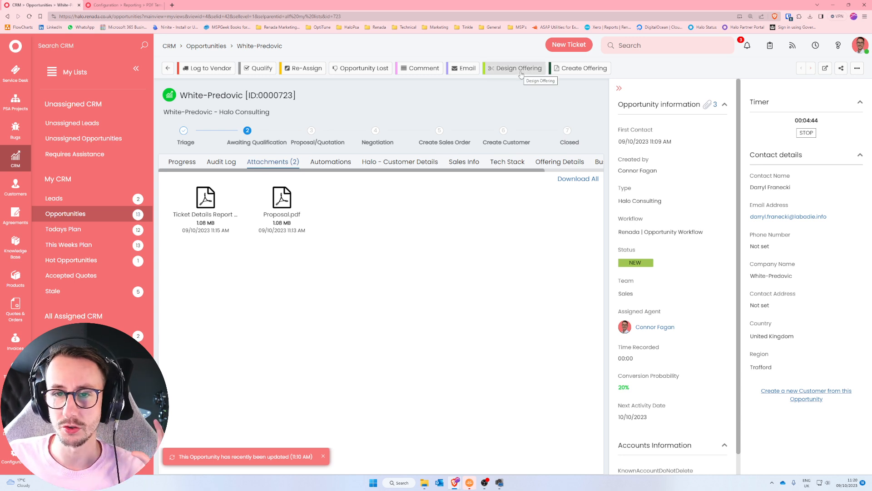
{"action": "mouse_move", "coordinate": [580, 84]}
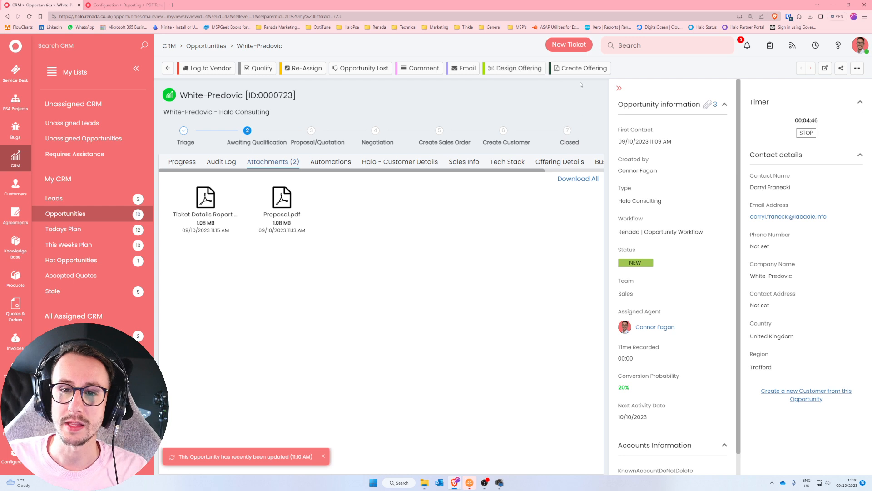
{"action": "mouse_move", "coordinate": [581, 69]}
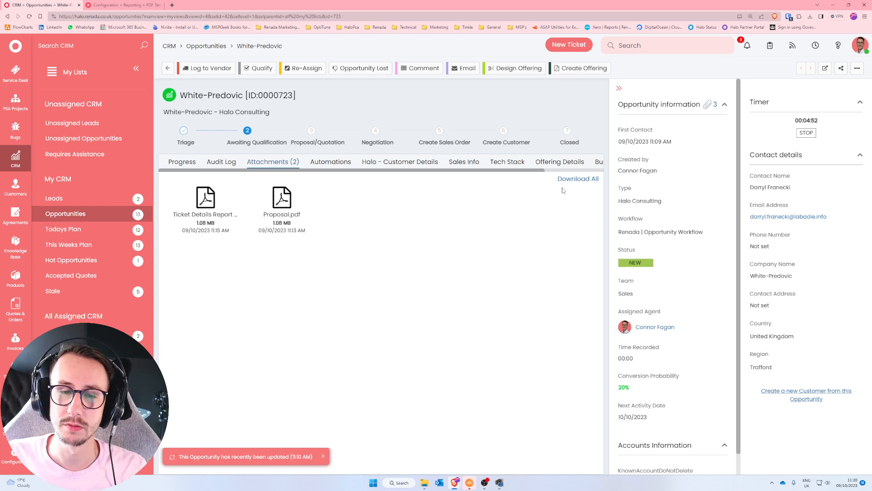
{"action": "mouse_move", "coordinate": [555, 212]}
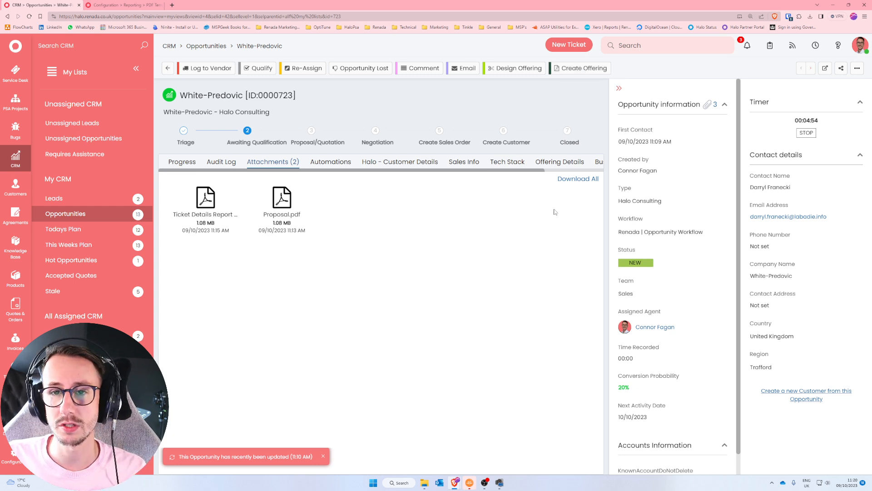